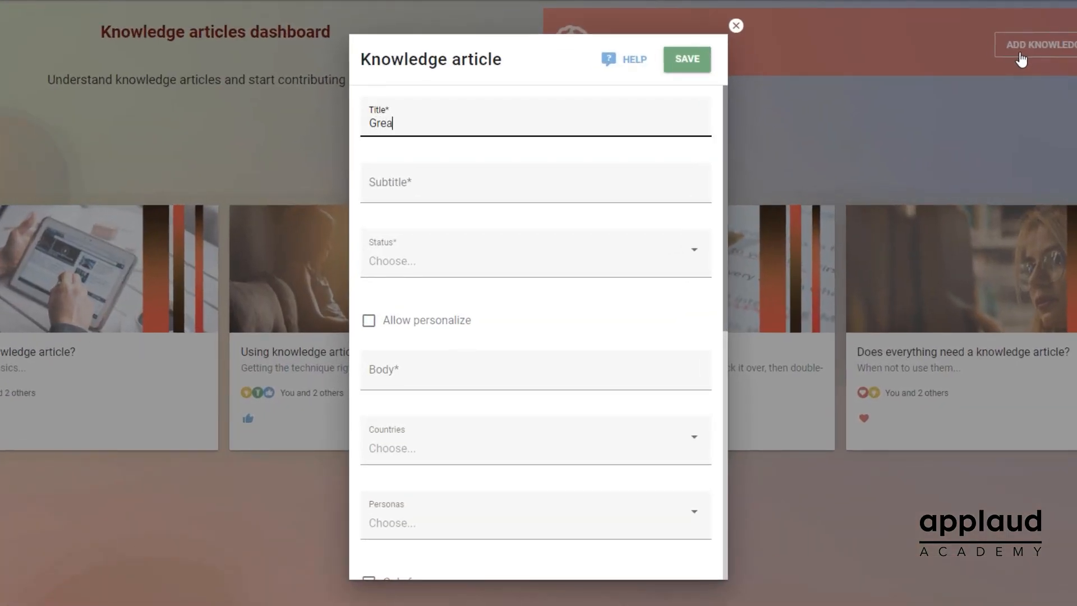
# Step: Add a new model property named 'Image' to the Knowledge article schema
pyautogui.write('t tips for')
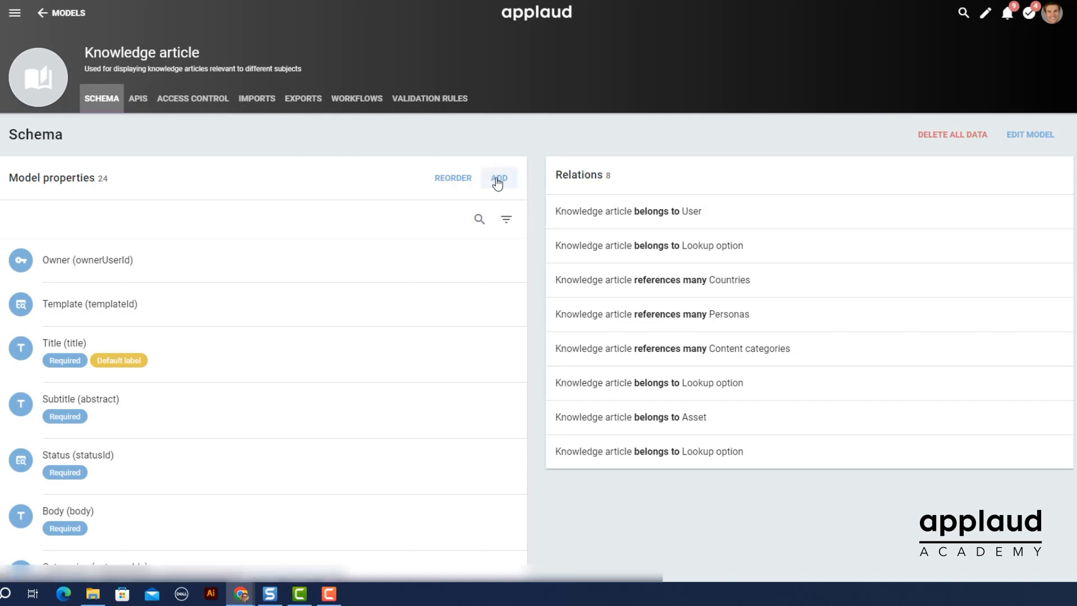
pyautogui.click(499, 178)
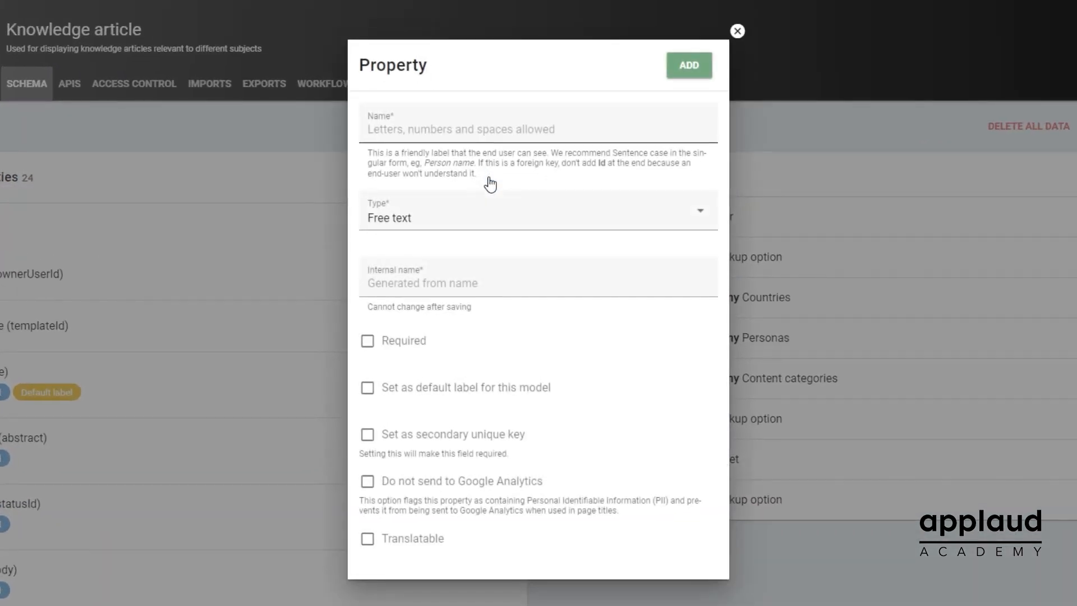
pyautogui.write('Image')
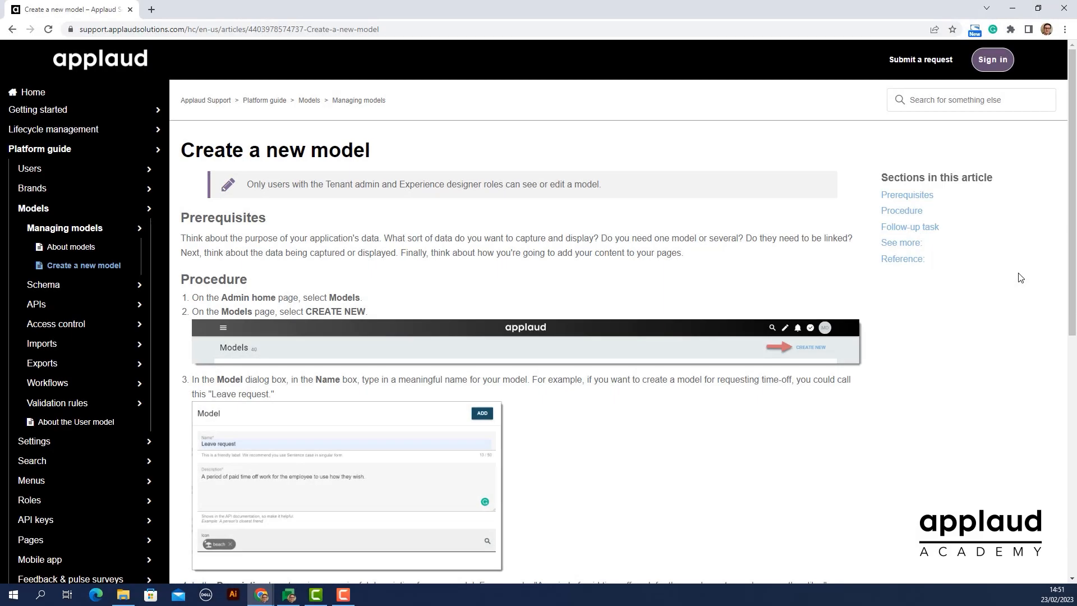
# Step: Scroll through the Create a new model support article toward the Add a new page topic
pyautogui.scroll(-3)
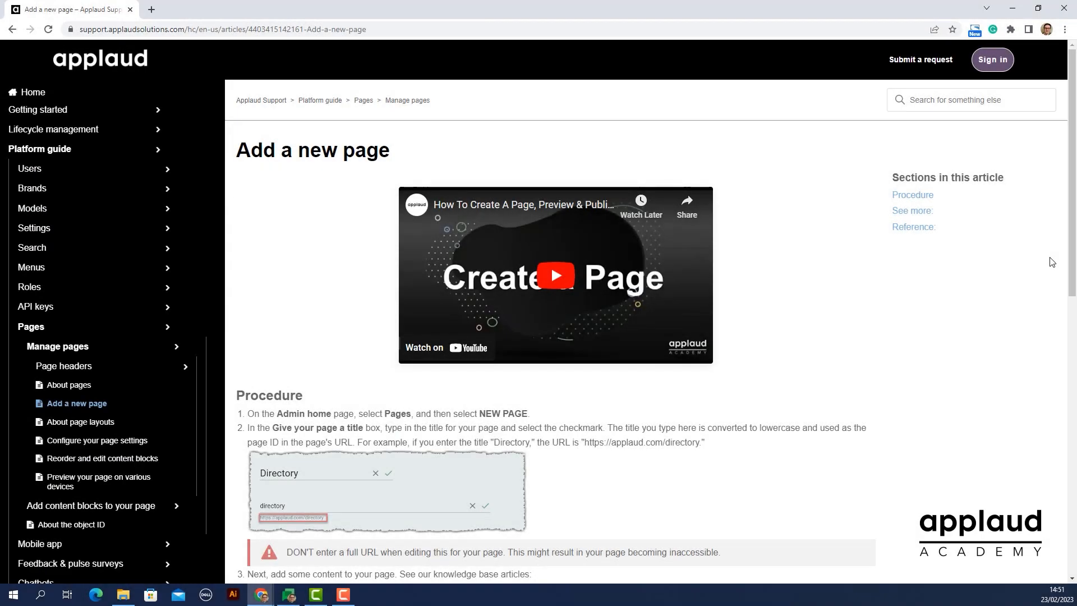
pyautogui.scroll(-3)
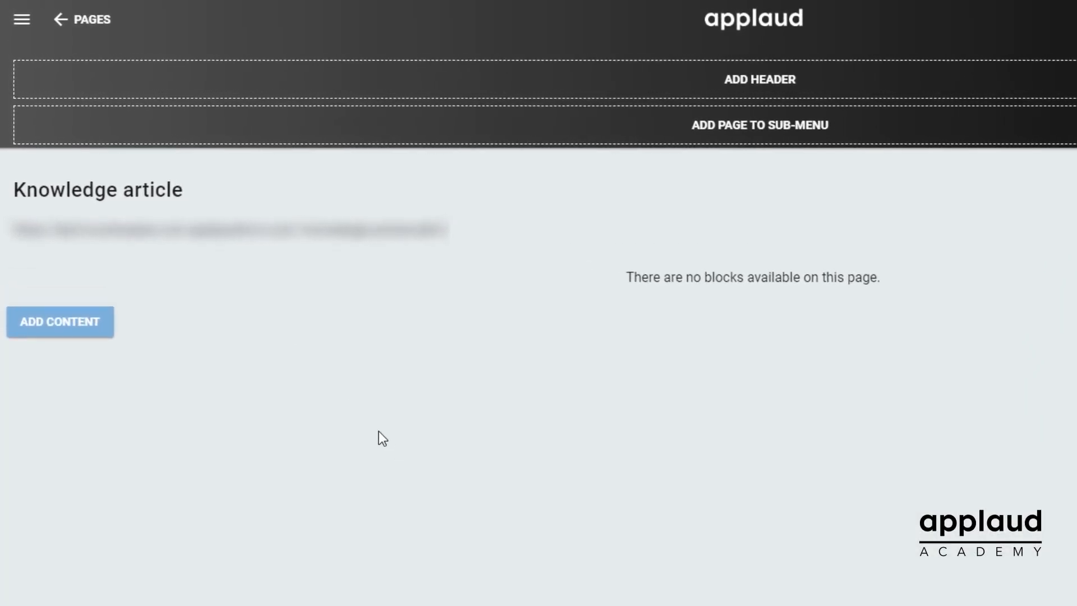
# Step: Add a Form content block titled 'Add knowledge article' to the empty page
pyautogui.click(59, 322)
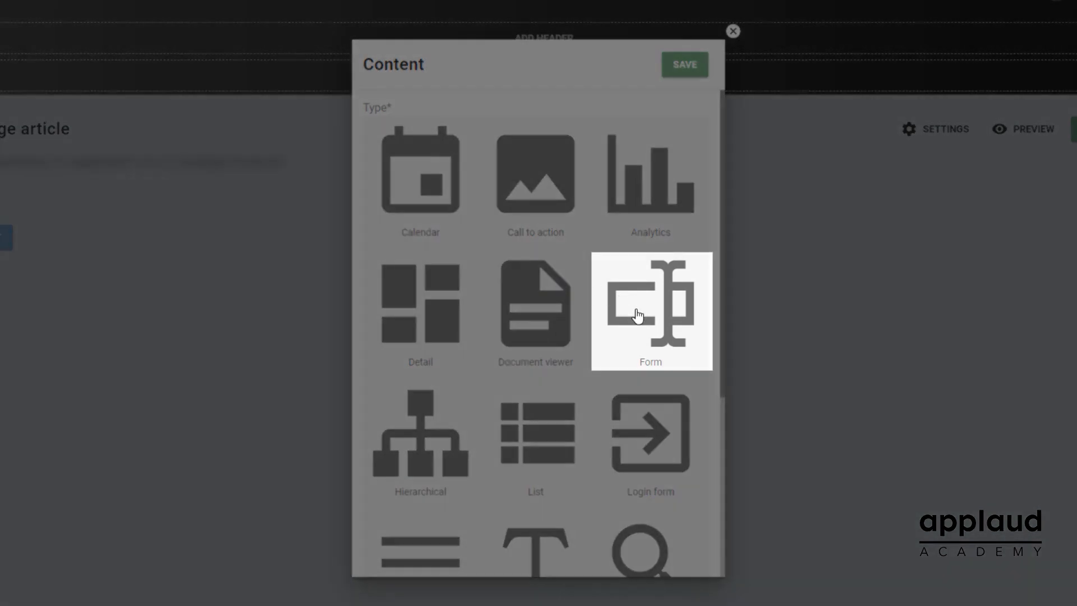
pyautogui.click(649, 311)
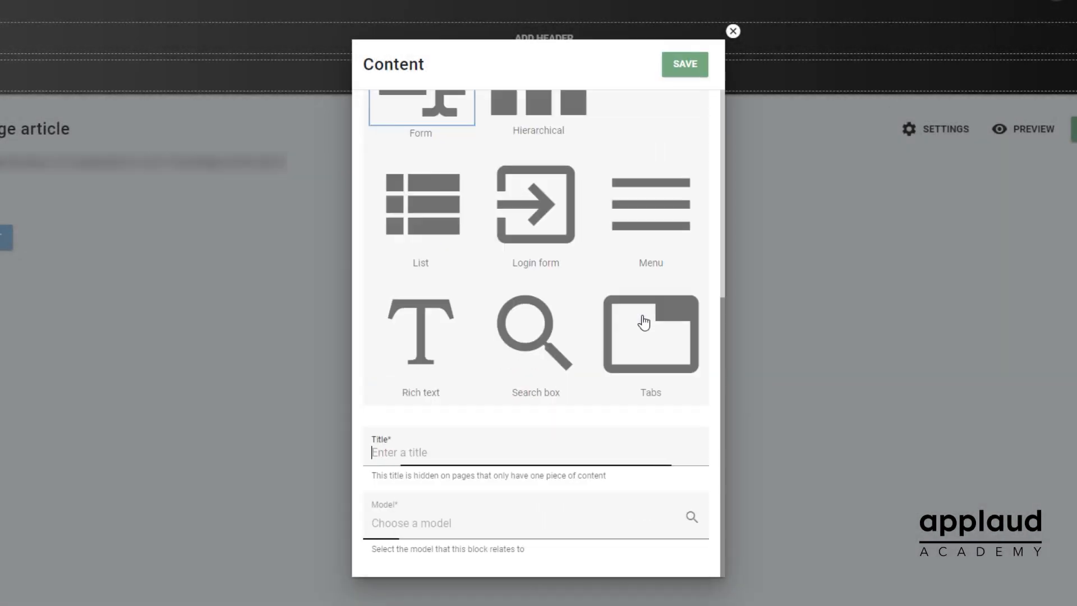
pyautogui.write('A')
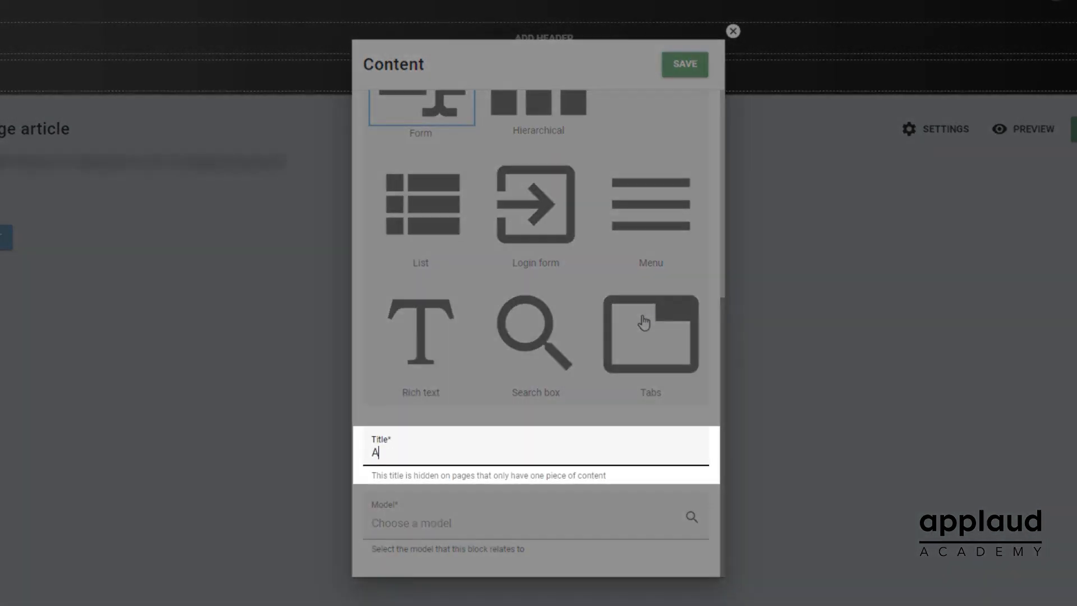
pyautogui.write('dd knowledge')
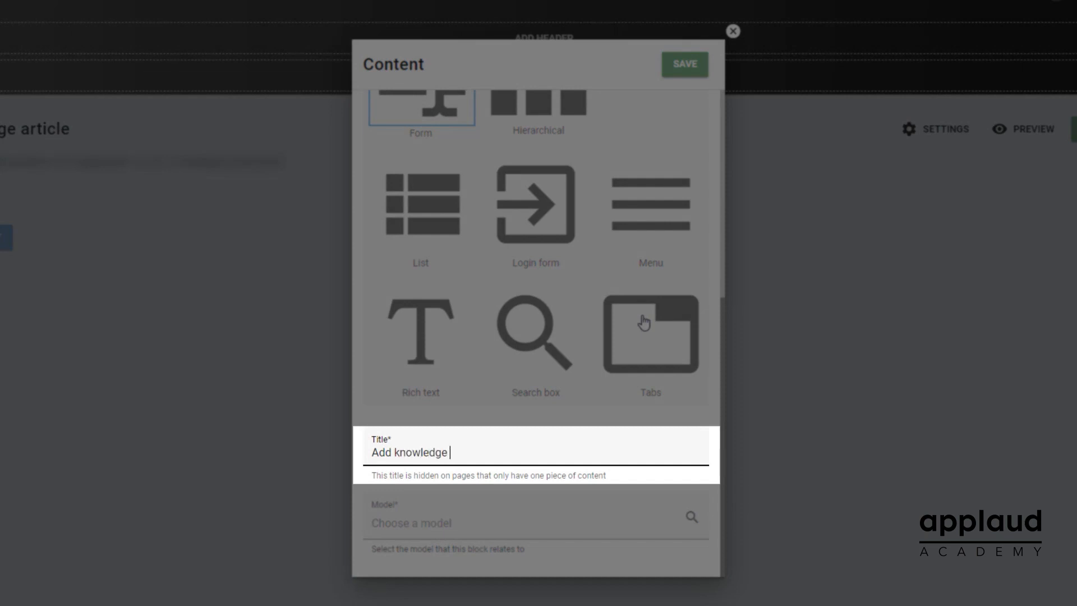
pyautogui.write('article')
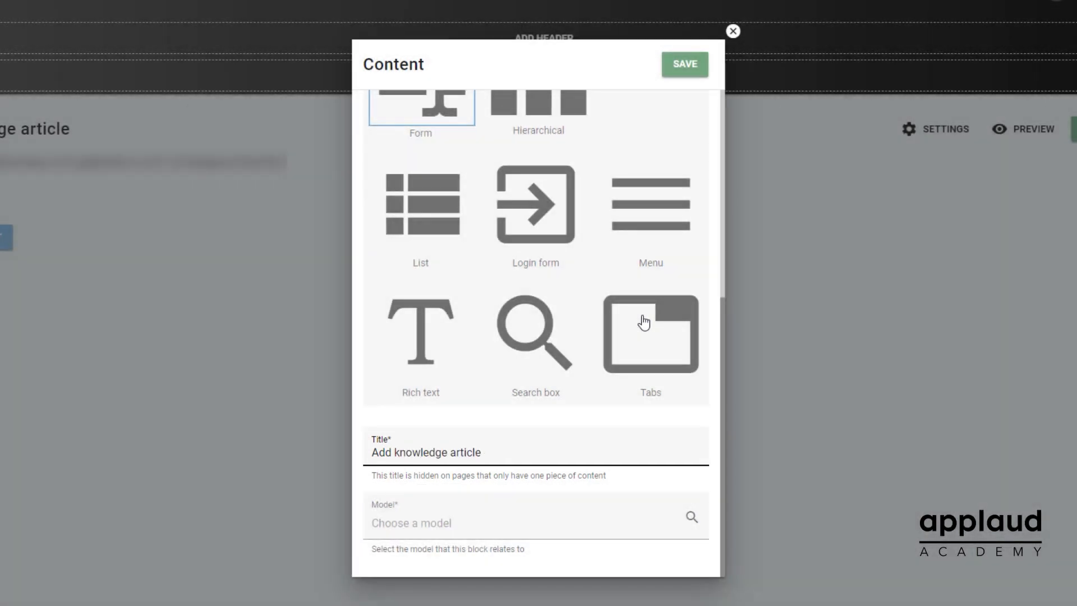
# Step: Link the form block to the Knowledge article model and save it
pyautogui.click(481, 452)
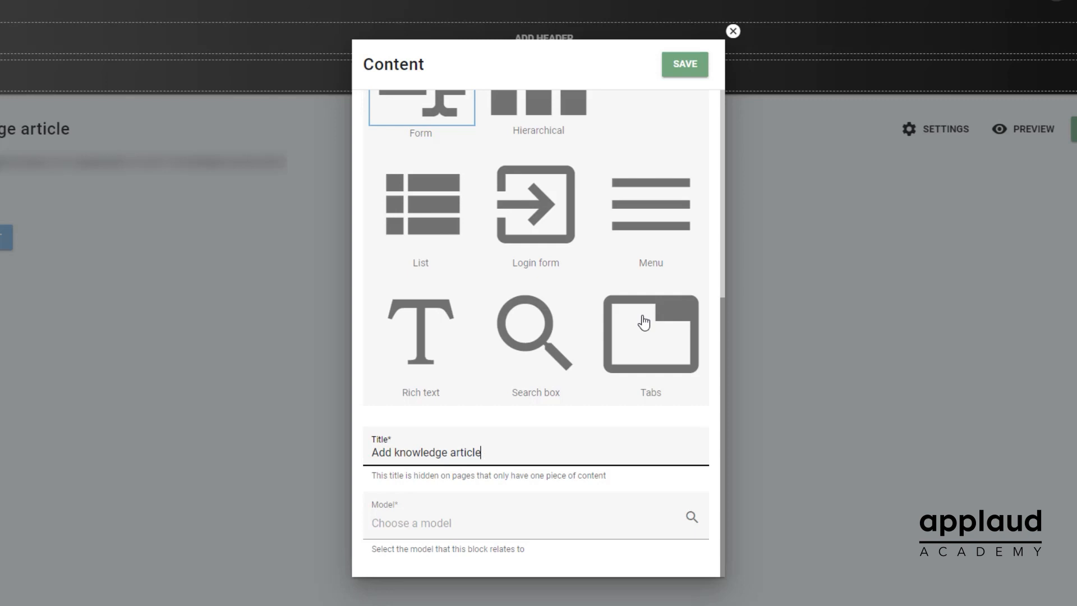
pyautogui.moveTo(603, 347)
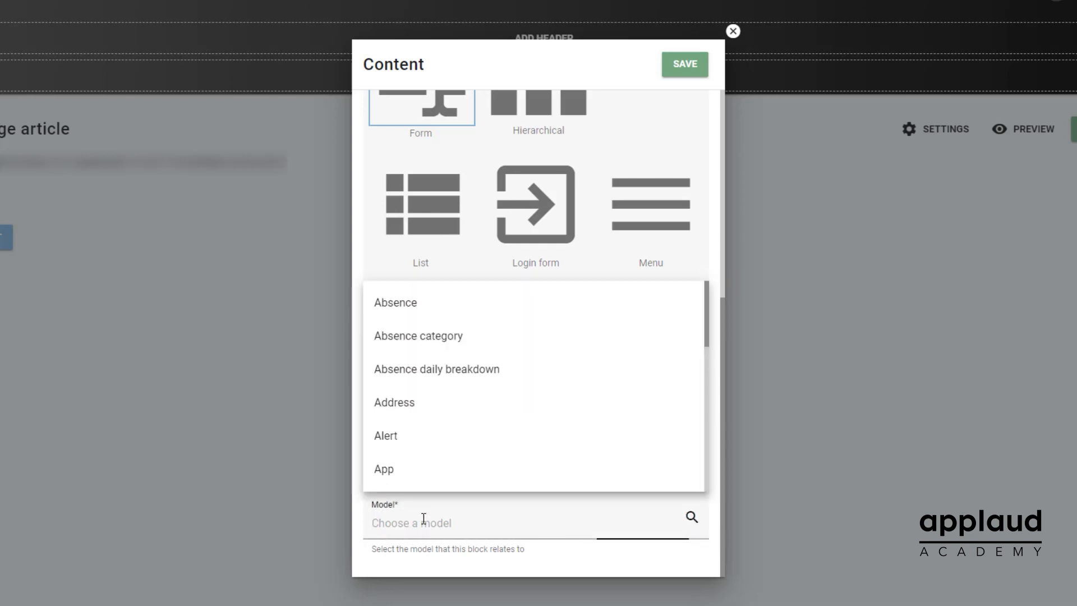
pyautogui.write('Knowled')
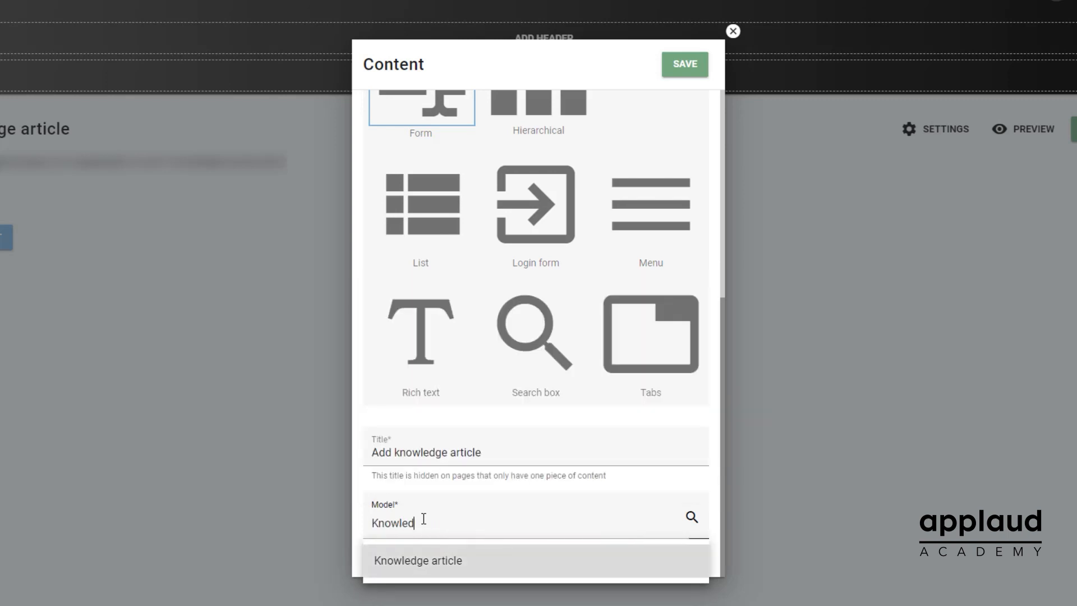
pyautogui.click(418, 560)
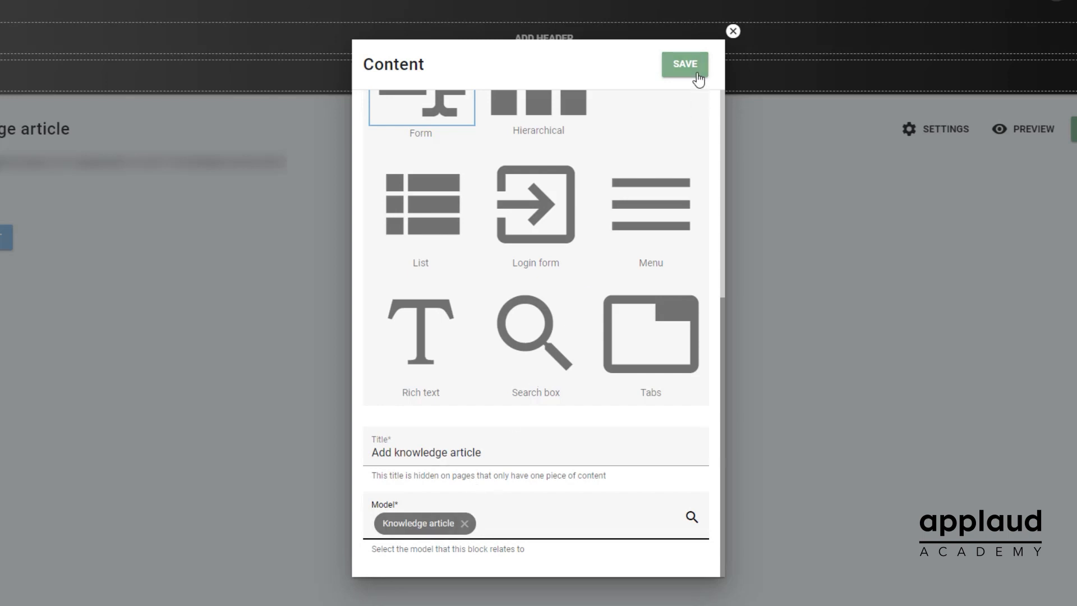
pyautogui.click(683, 63)
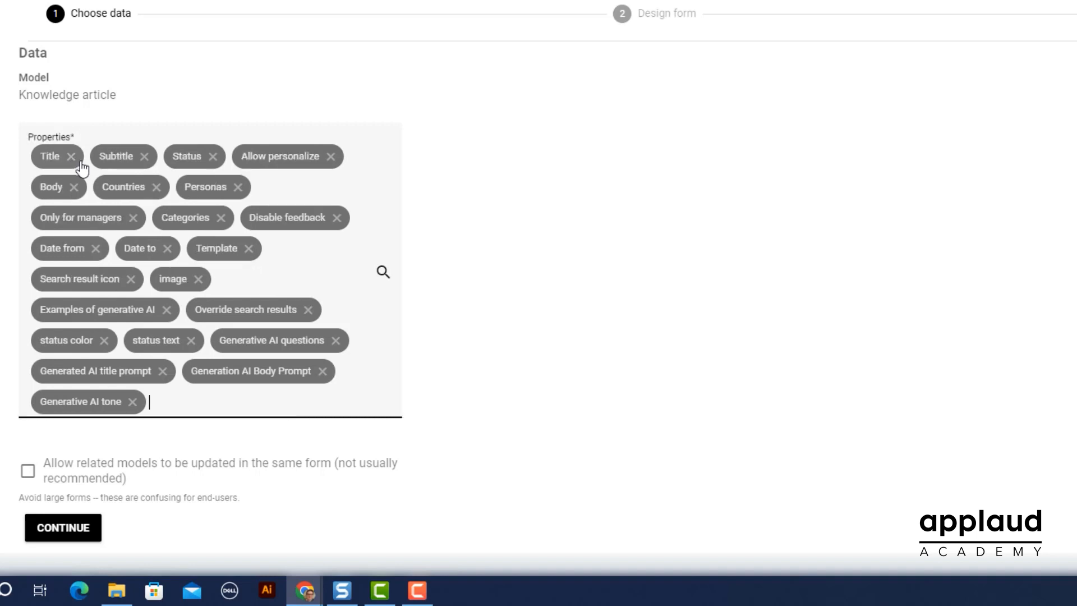
# Step: Trim the form's property list down to the core article fields
pyautogui.scroll(-3)
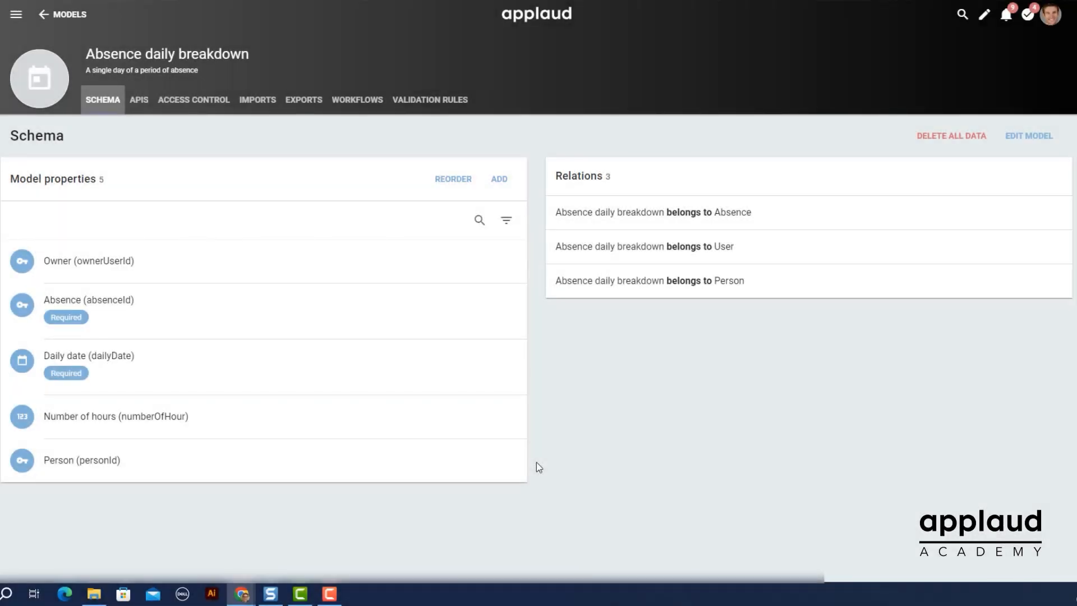
pyautogui.click(87, 309)
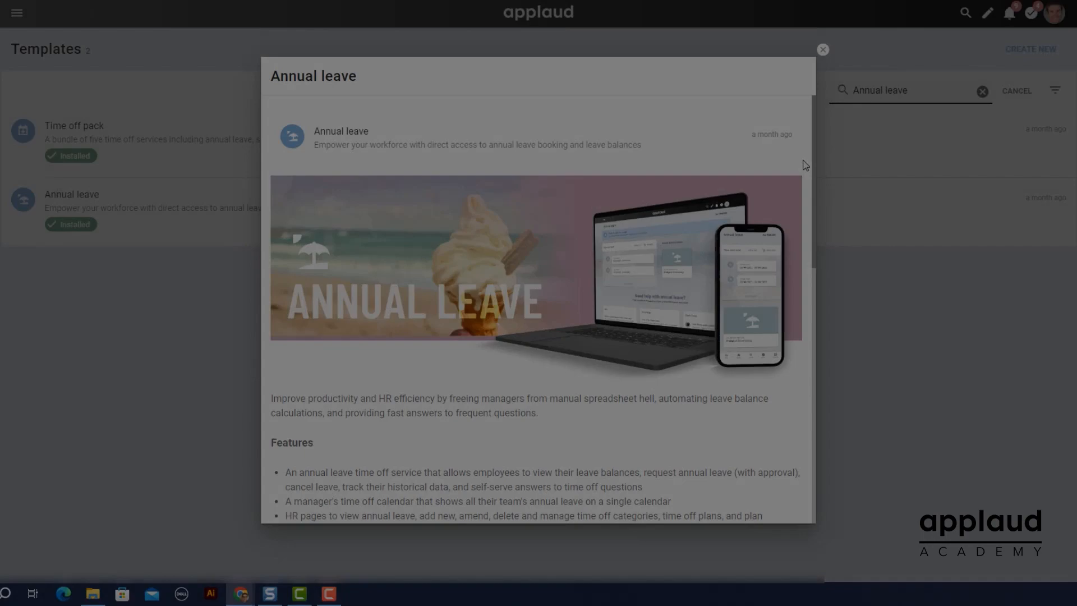
pyautogui.scroll(-3)
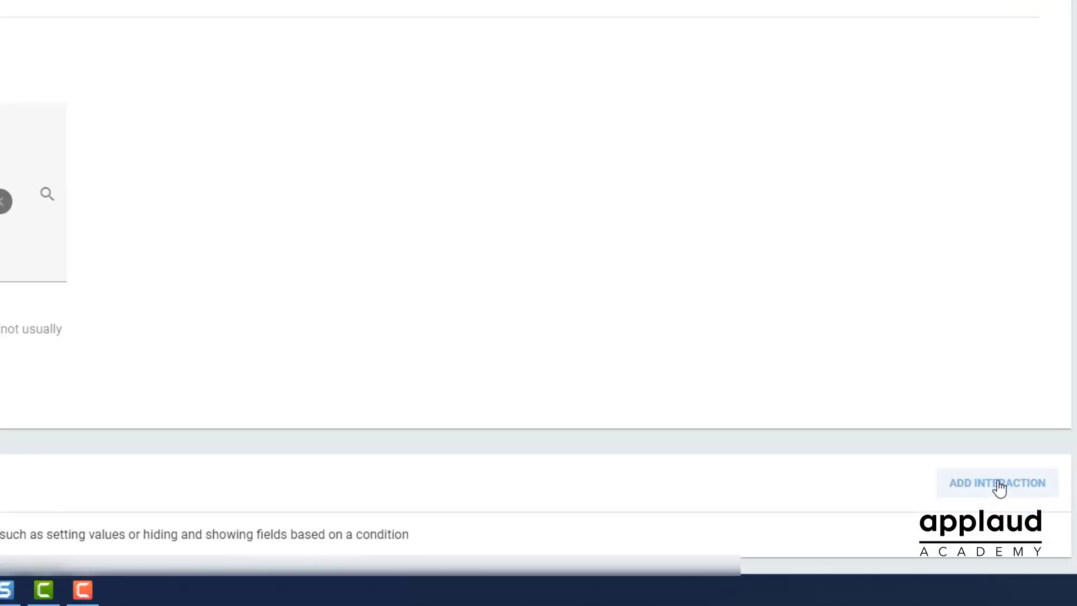
# Step: Add a form interaction with a condition in the 'Meet ALL' group
pyautogui.click(995, 483)
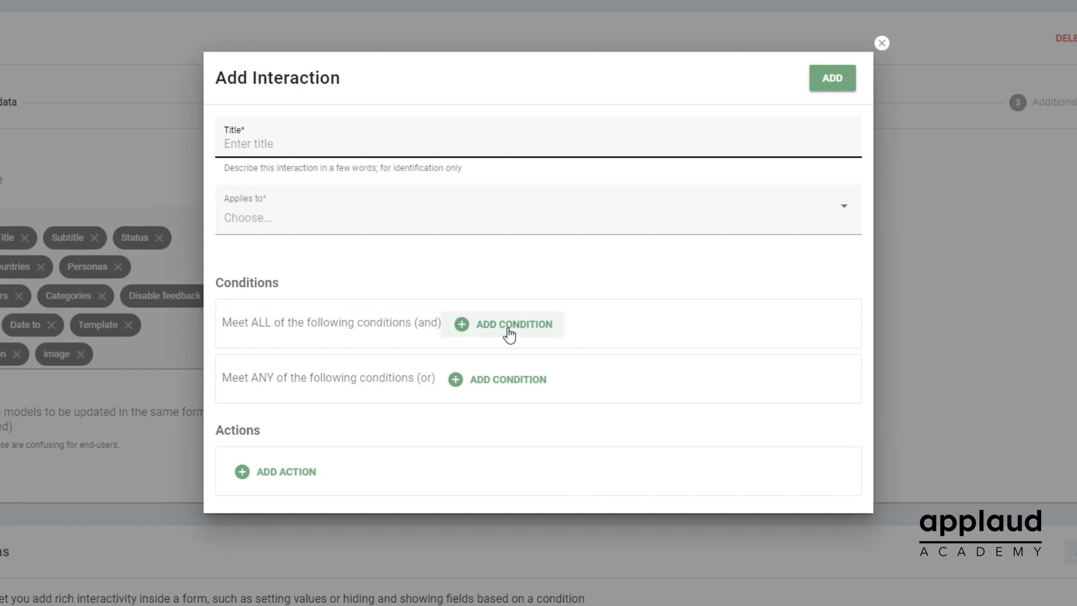
pyautogui.click(881, 43)
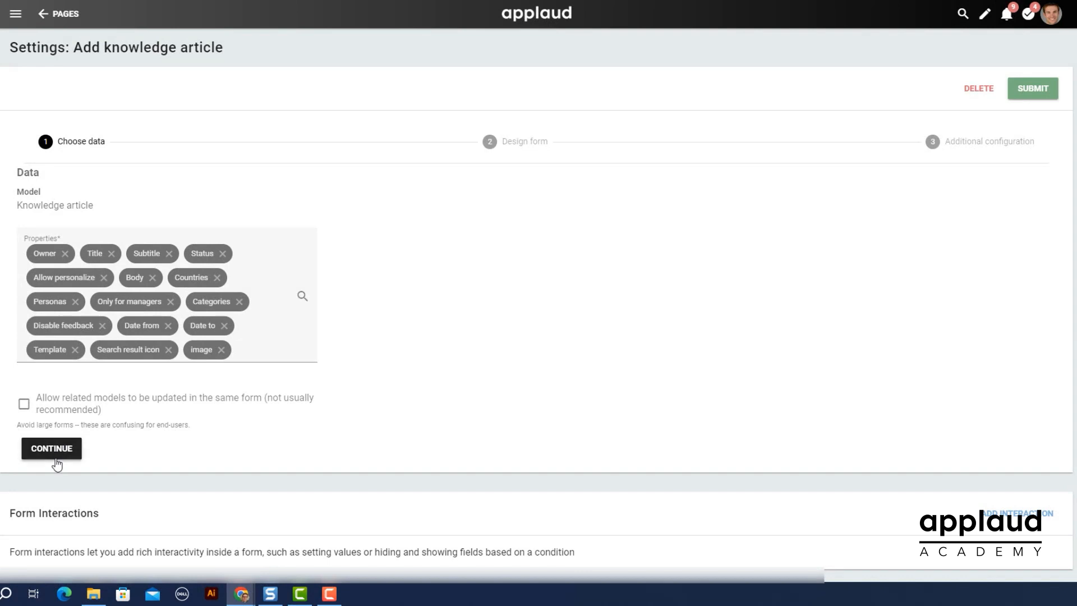
# Step: In Design form, make the Search result icon field invisible and update it
pyautogui.click(51, 447)
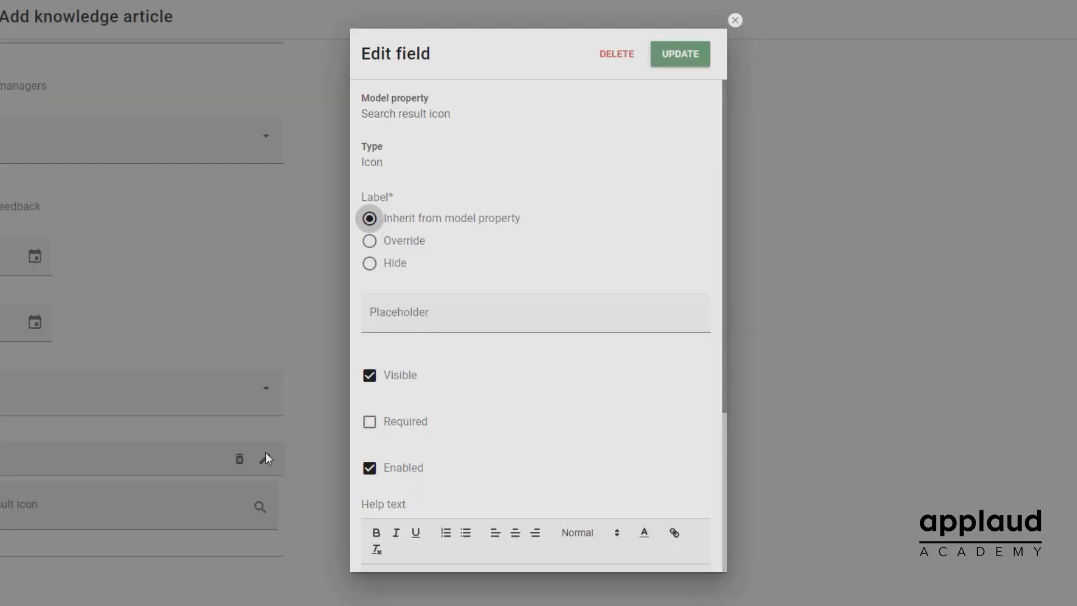
pyautogui.click(369, 374)
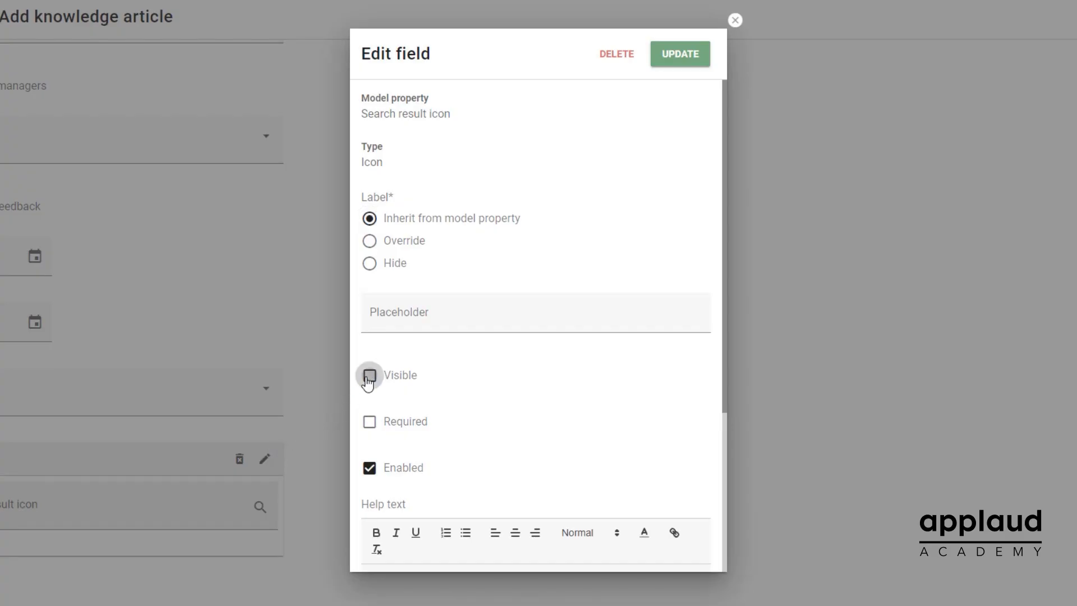
pyautogui.click(678, 54)
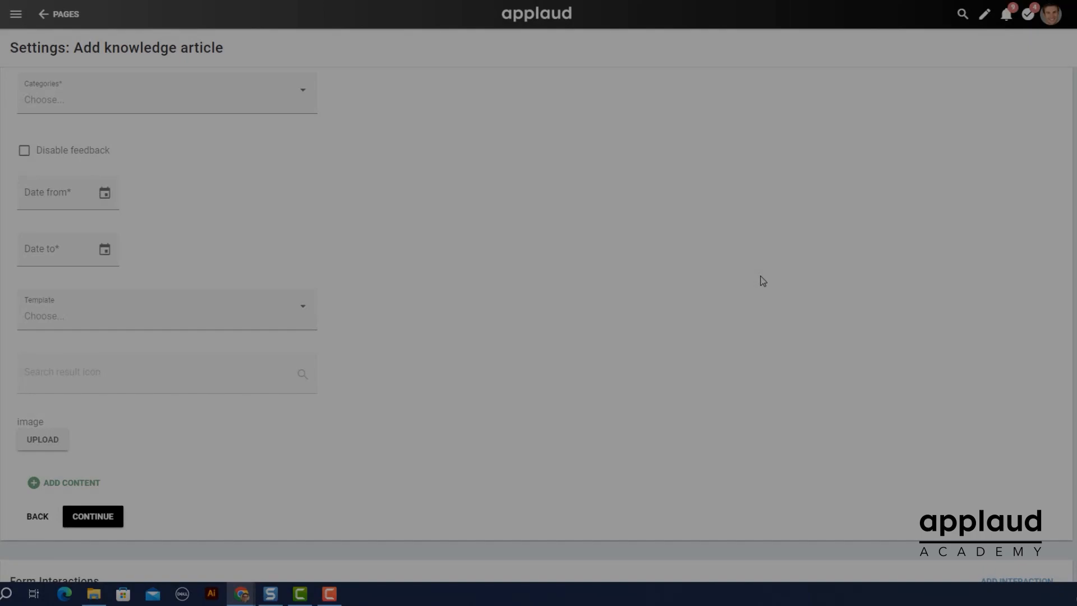
# Step: Toggle Show hidden fields on and off to check the hidden field in the design
pyautogui.click(158, 372)
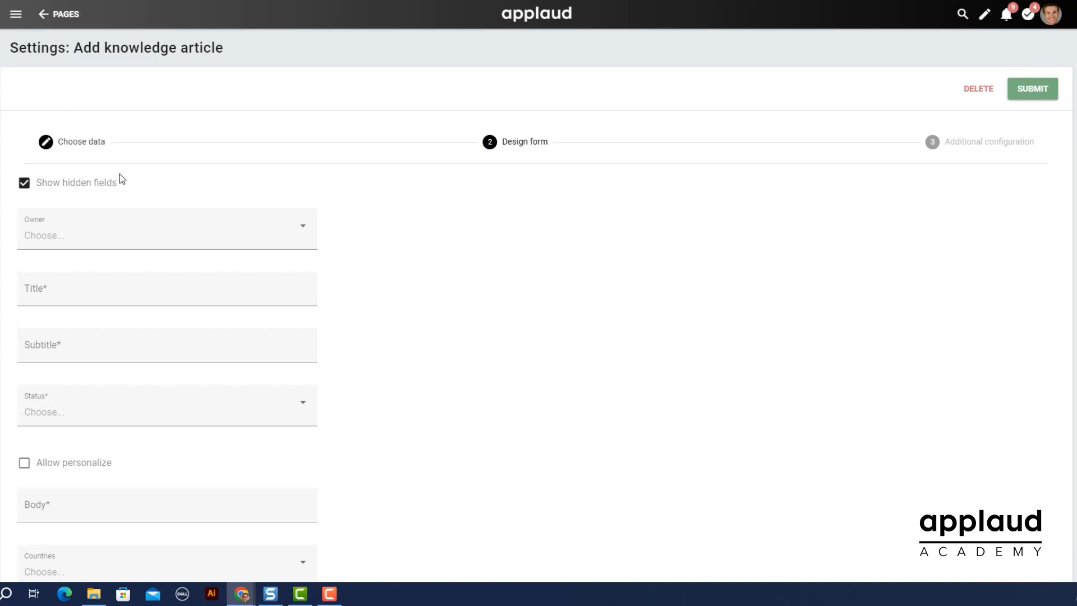
pyautogui.click(23, 183)
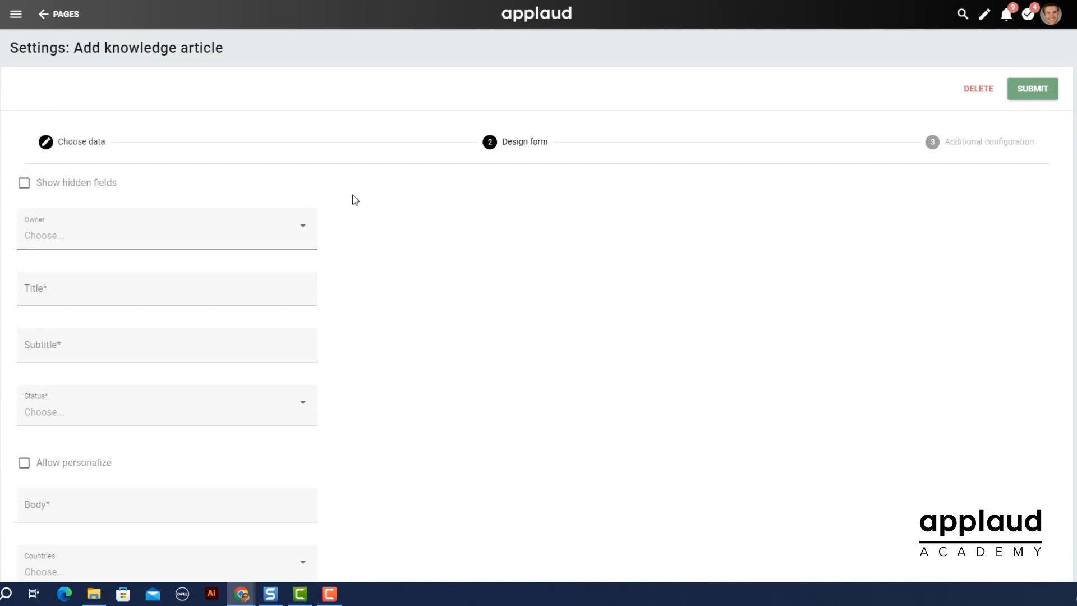
pyautogui.scroll(-3)
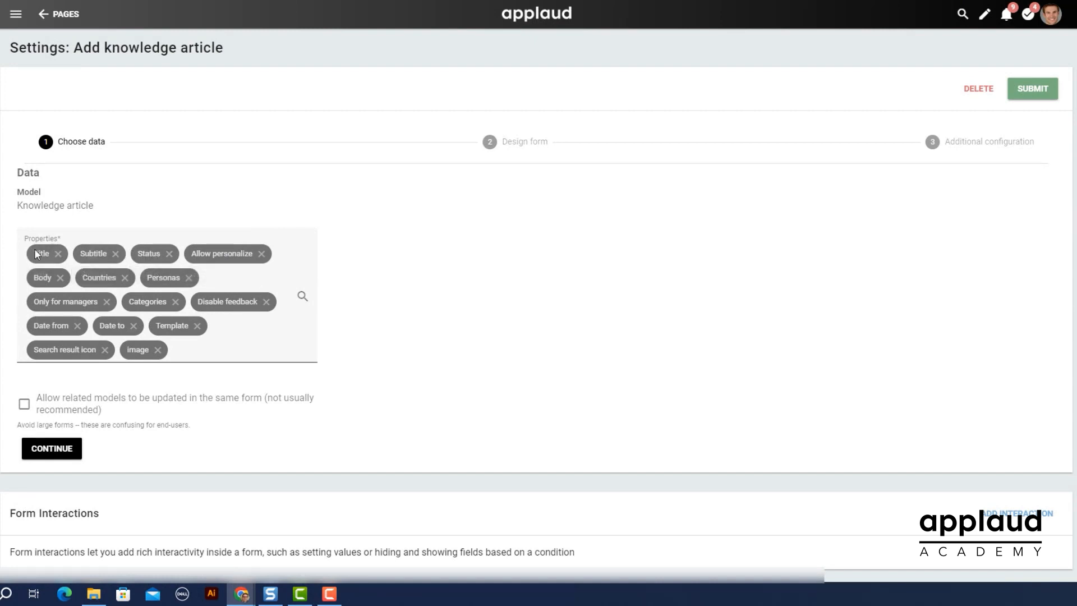
# Step: Continue to Design form and drag the Status field to a new position in the layout
pyautogui.click(50, 448)
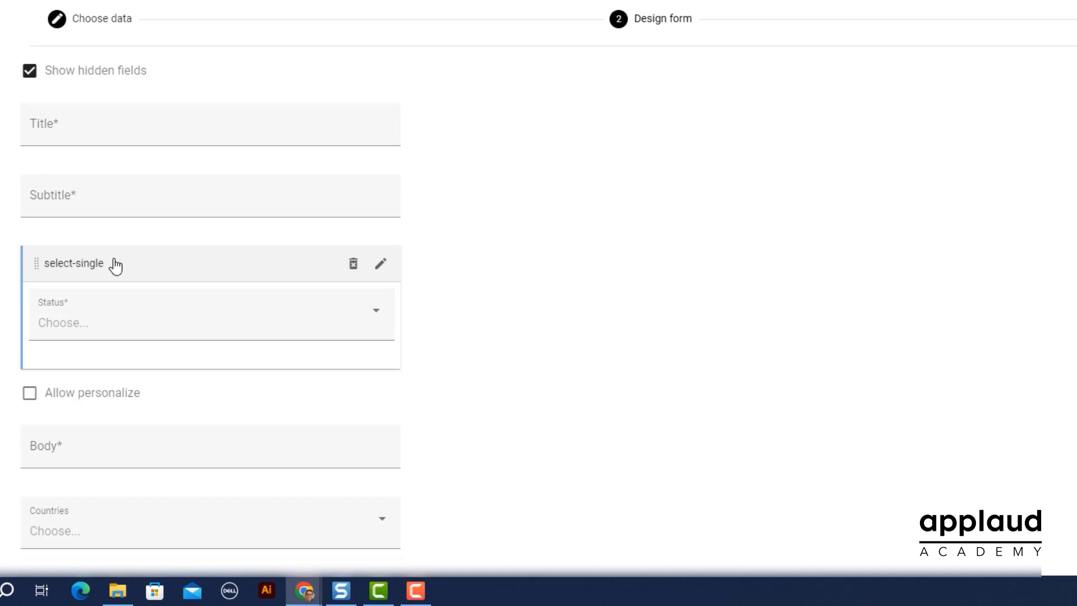
pyautogui.moveTo(73, 262); pyautogui.dragTo(103, 421)
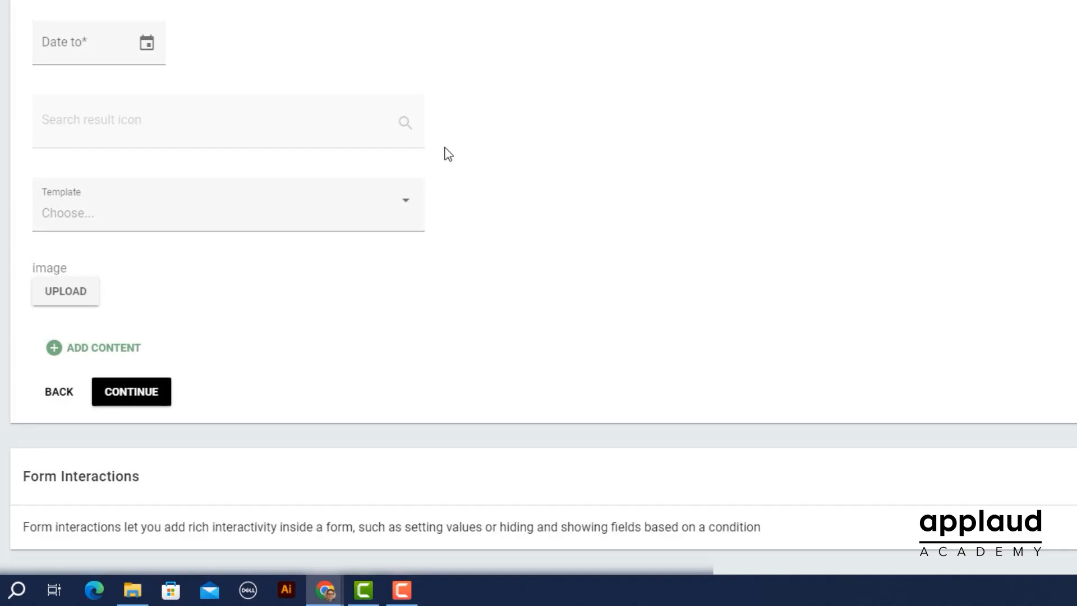
pyautogui.click(102, 347)
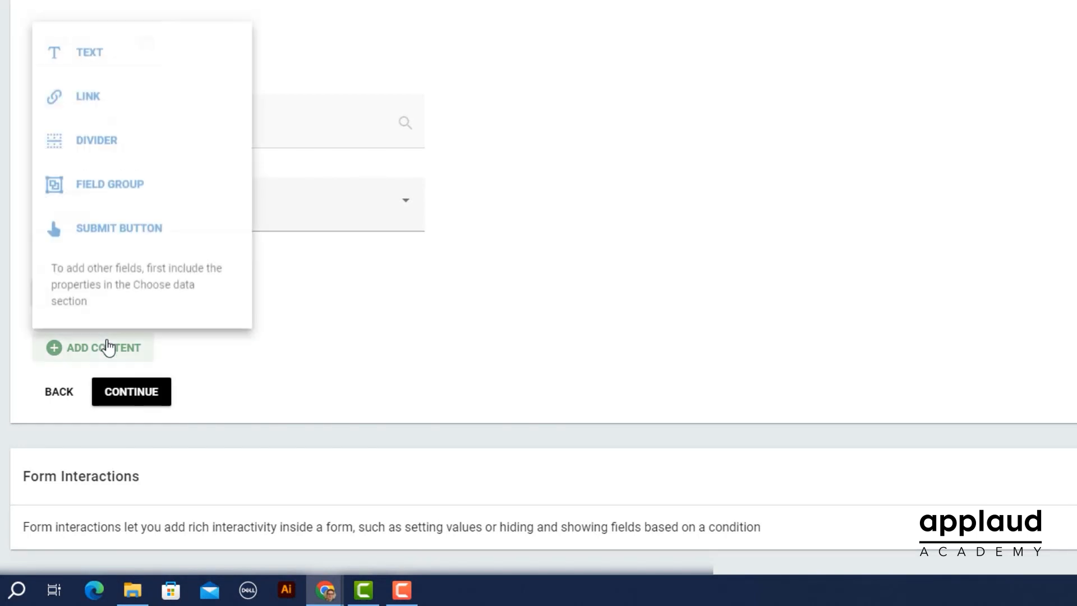
pyautogui.moveTo(130, 233)
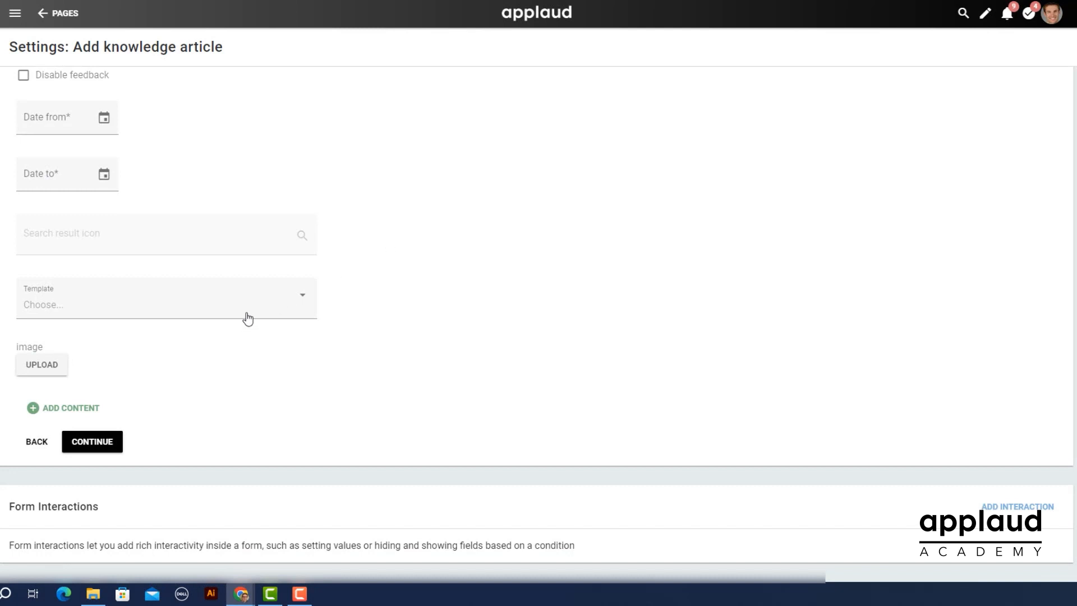
pyautogui.click(91, 441)
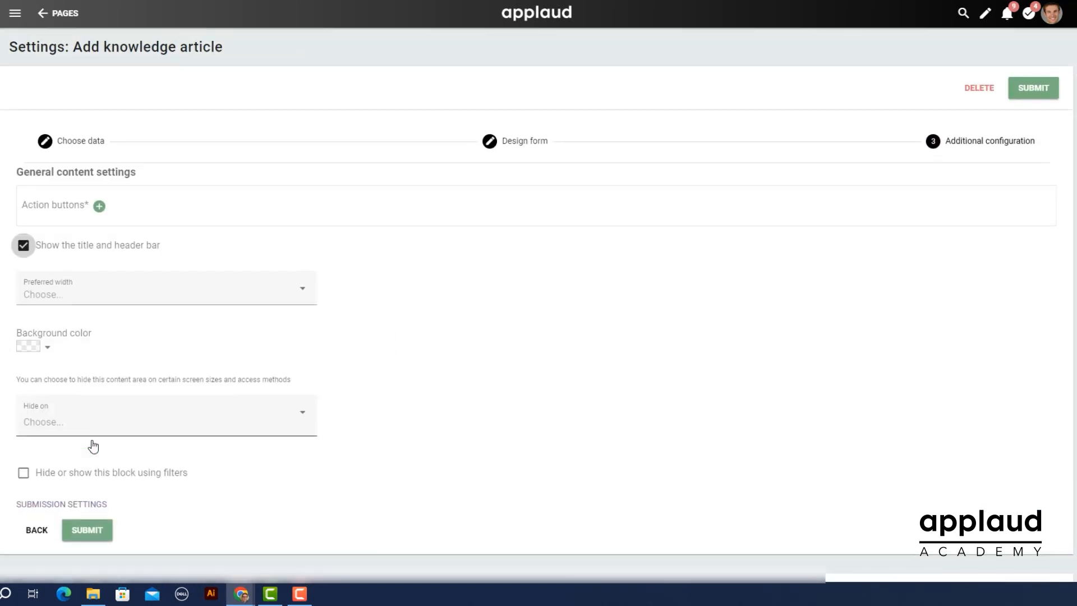
# Step: Add a Help action button opening a URL in a new tab, with a comment-question icon and blue colour
pyautogui.click(99, 205)
pyautogui.write('Help')
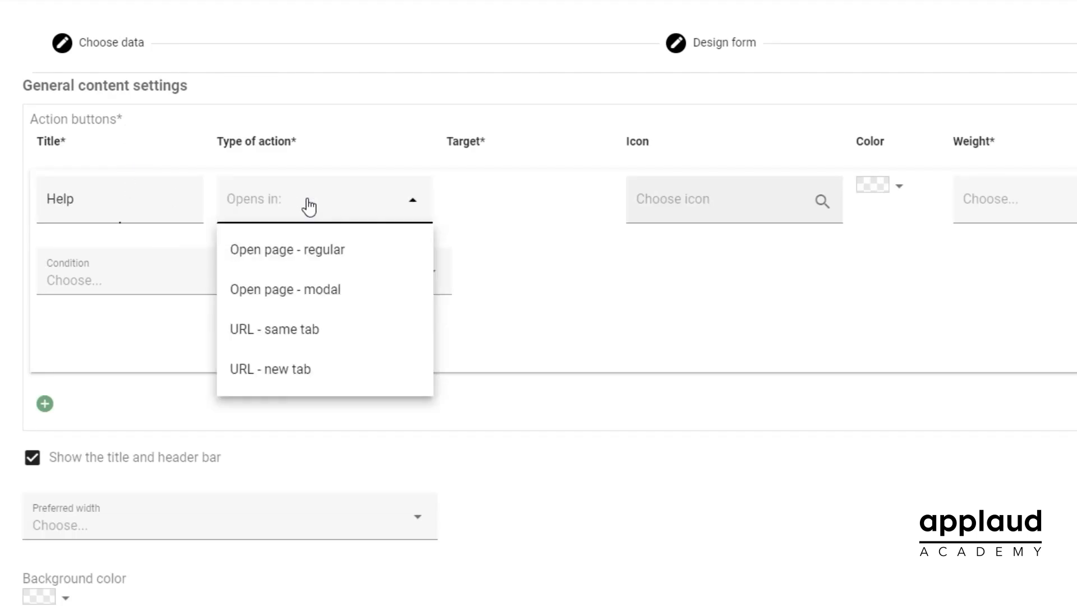
pyautogui.click(271, 369)
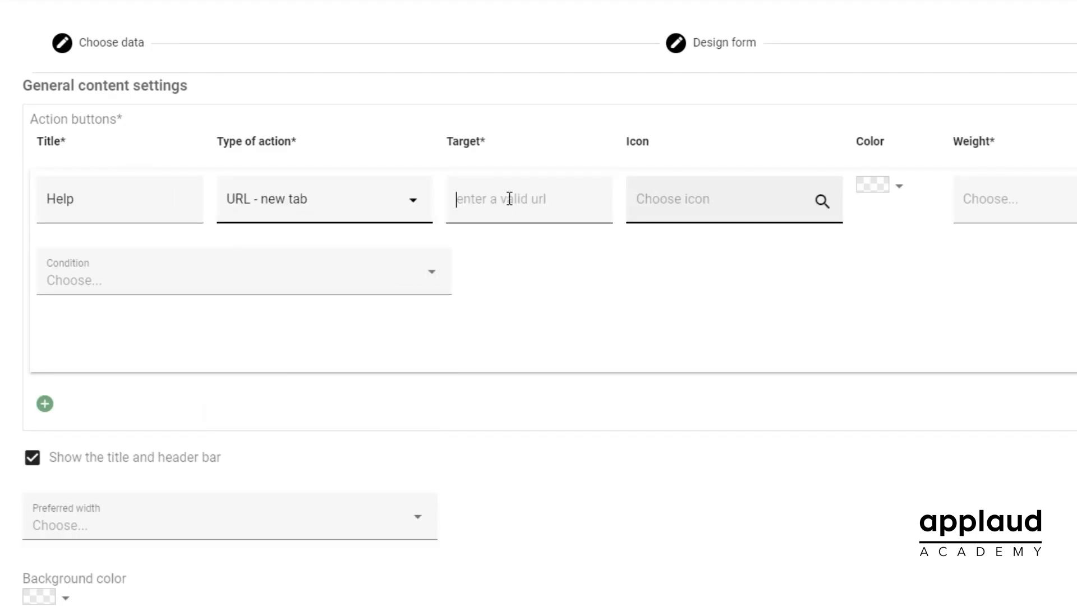
pyautogui.click(721, 200)
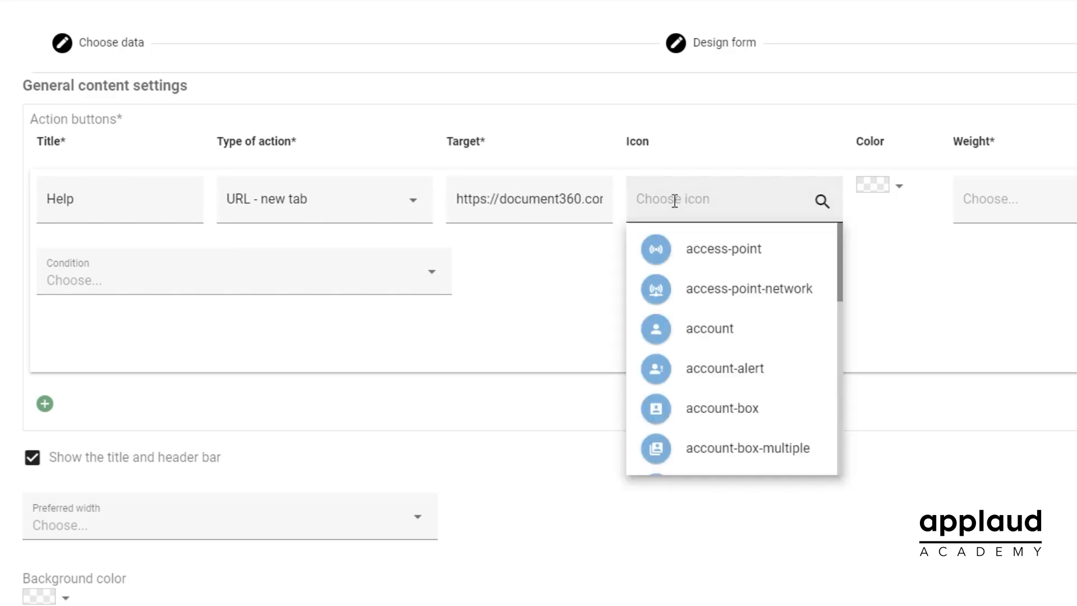
pyautogui.click(509, 185)
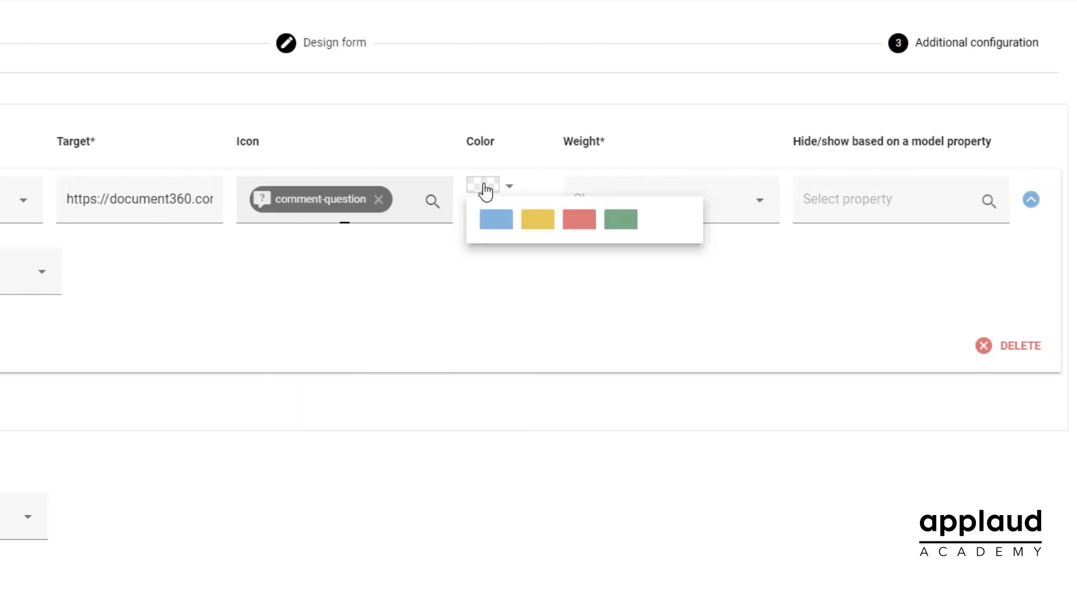
pyautogui.click(496, 219)
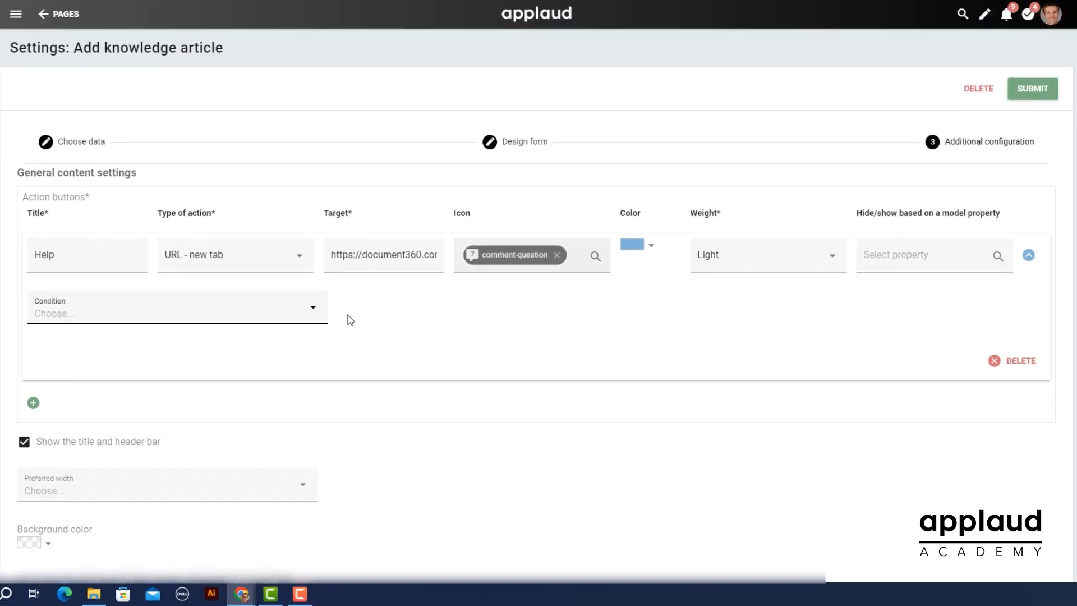
# Step: Toggle the block's title and header bar off and back on
pyautogui.scroll(-3)
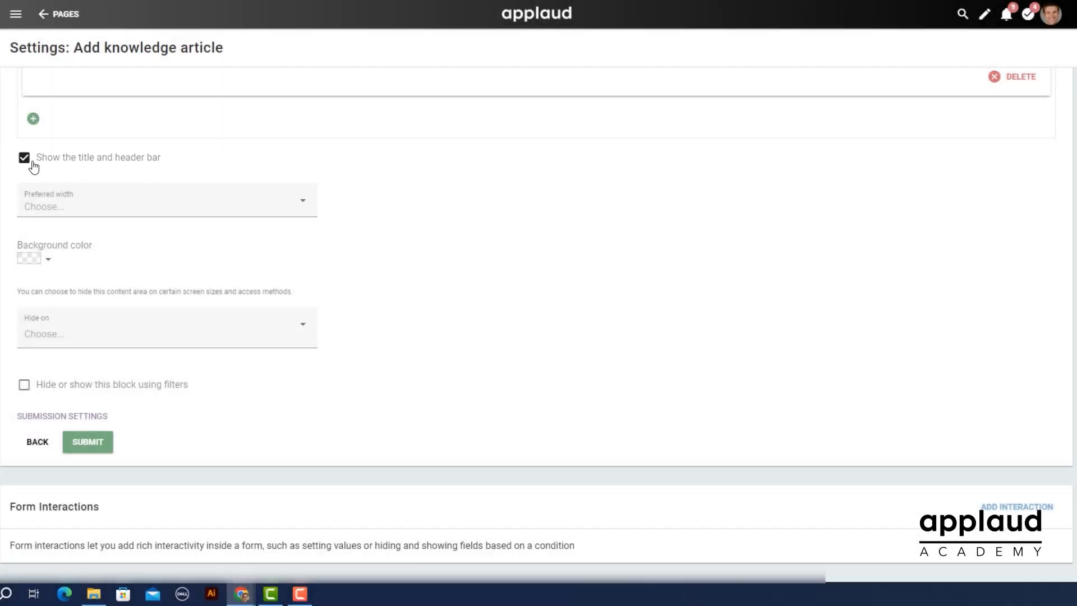
pyautogui.click(24, 157)
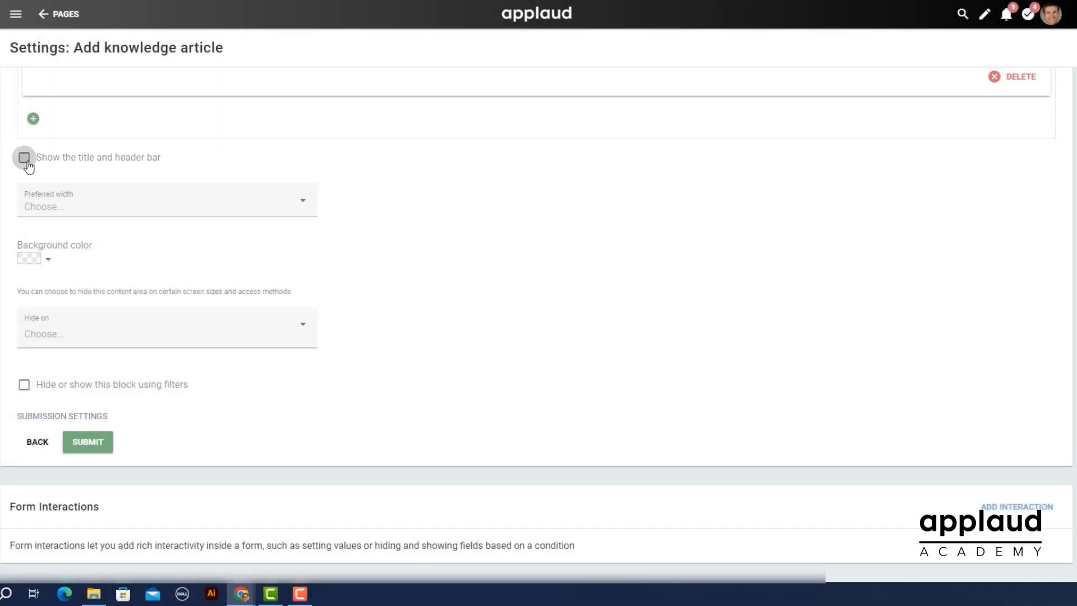
pyautogui.click(24, 157)
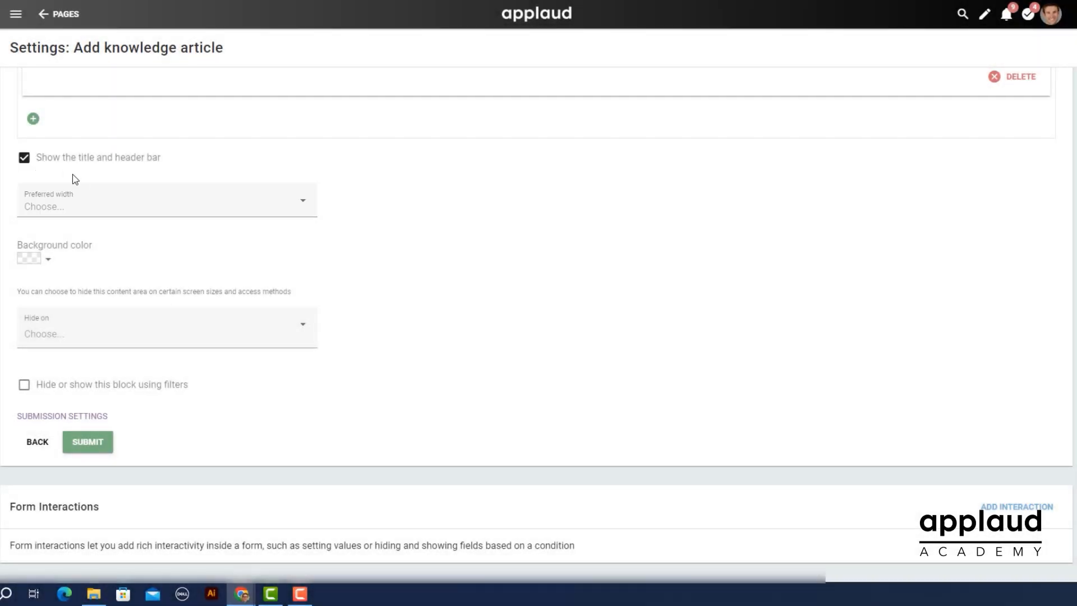
# Step: Set the form block's preferred width to Automatic
pyautogui.click(165, 200)
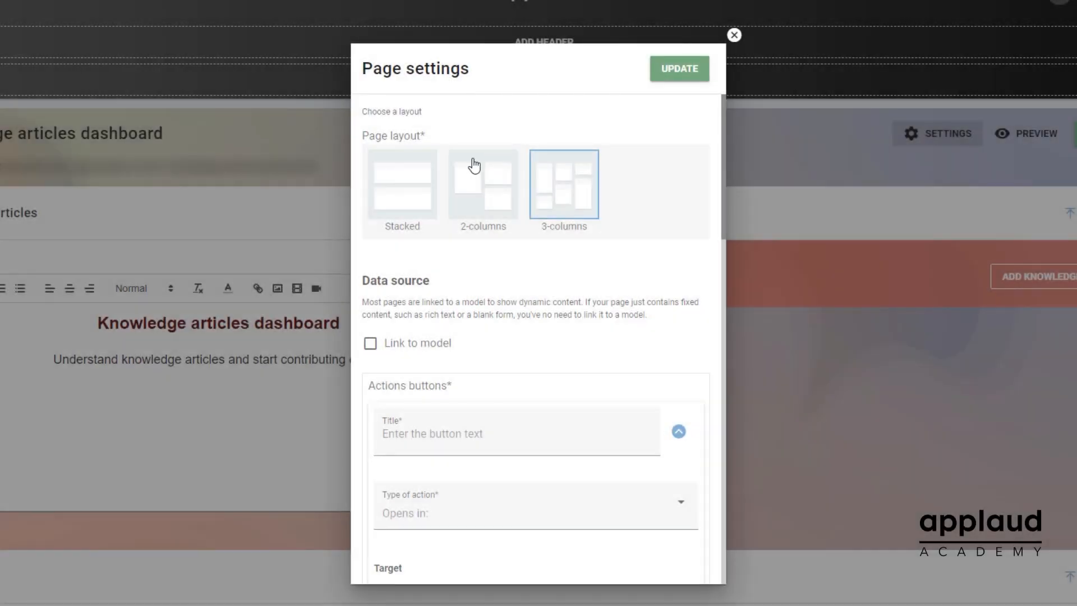
pyautogui.click(482, 183)
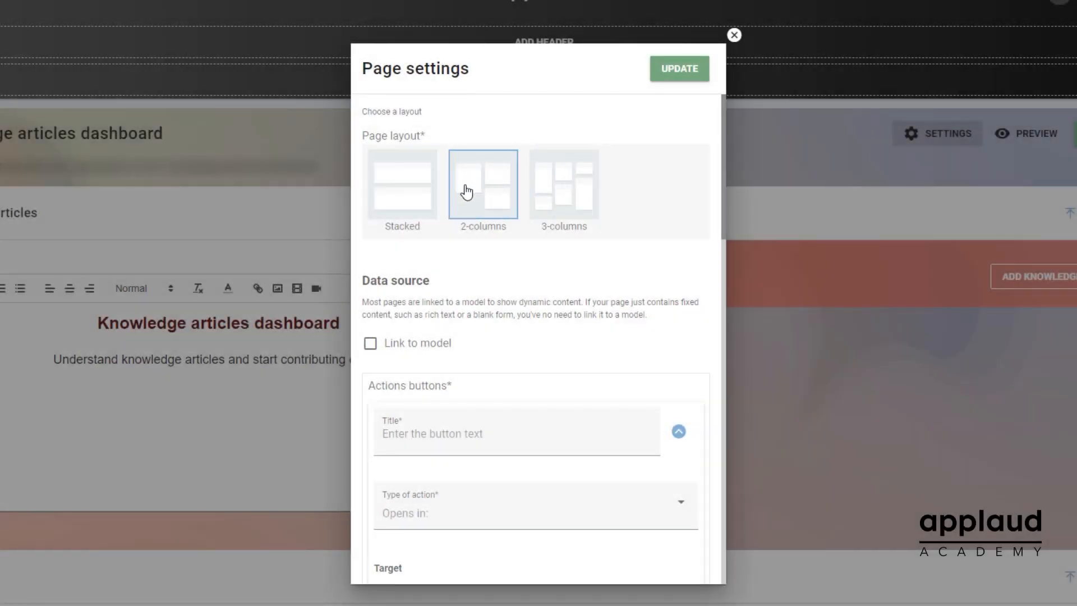
pyautogui.click(401, 184)
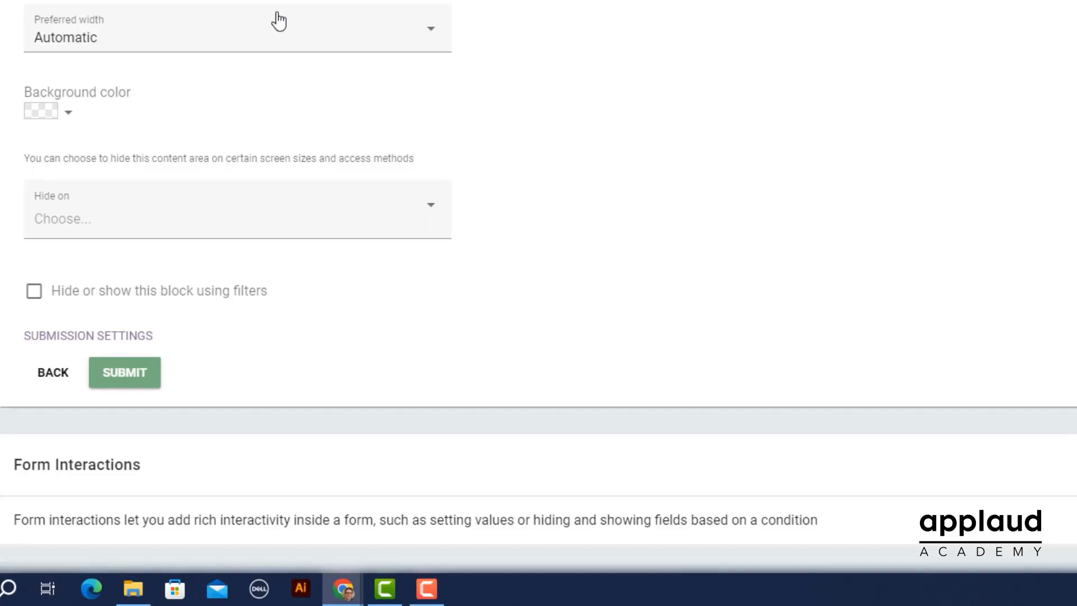
# Step: Give the block a light lilac background colour at low opacity and apply it
pyautogui.click(41, 111)
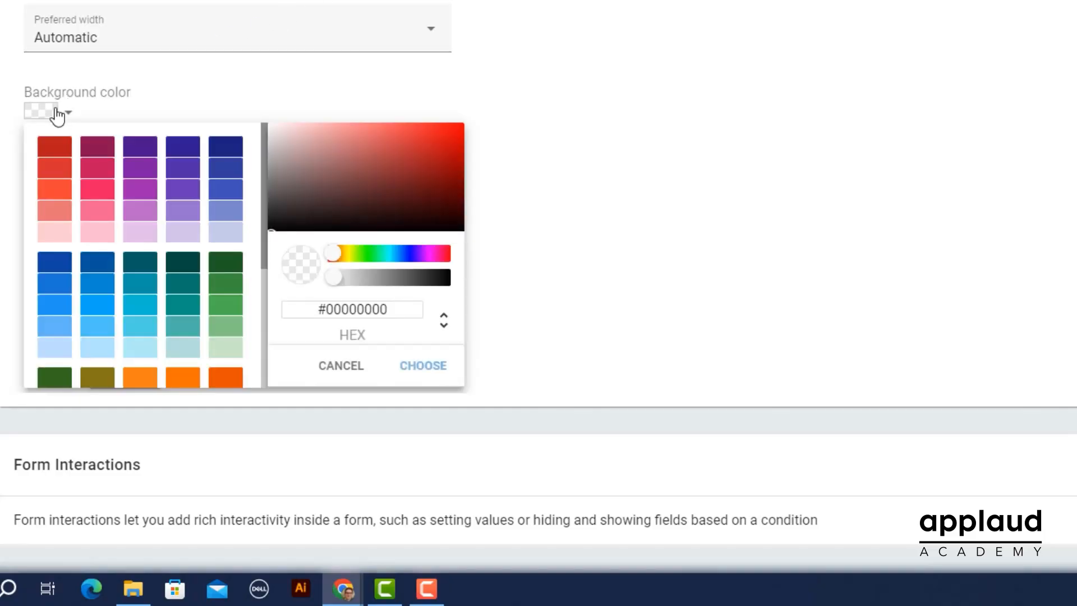
pyautogui.click(139, 232)
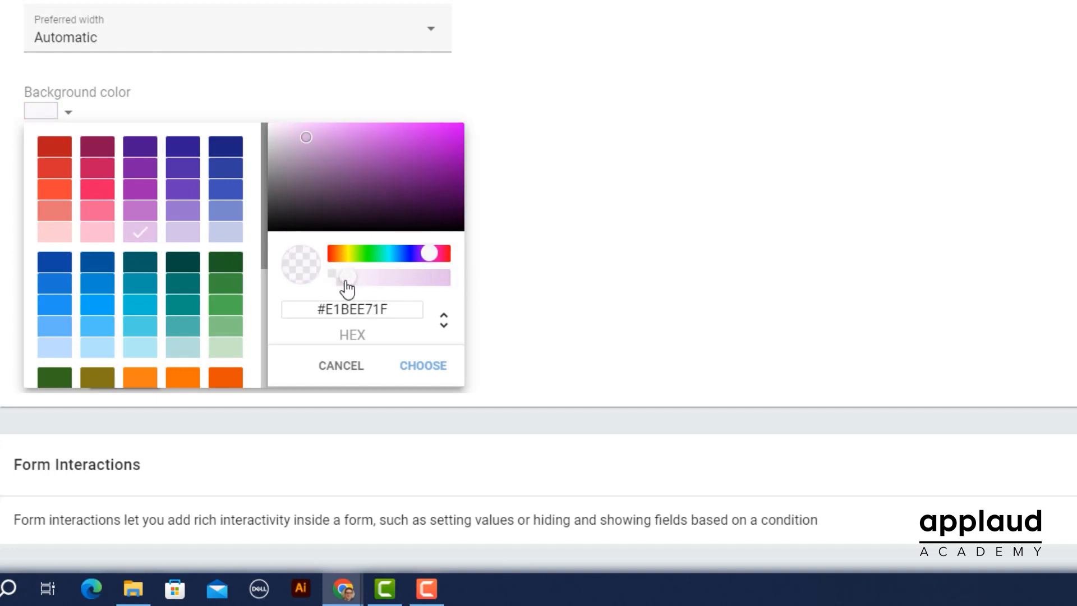
pyautogui.click(423, 365)
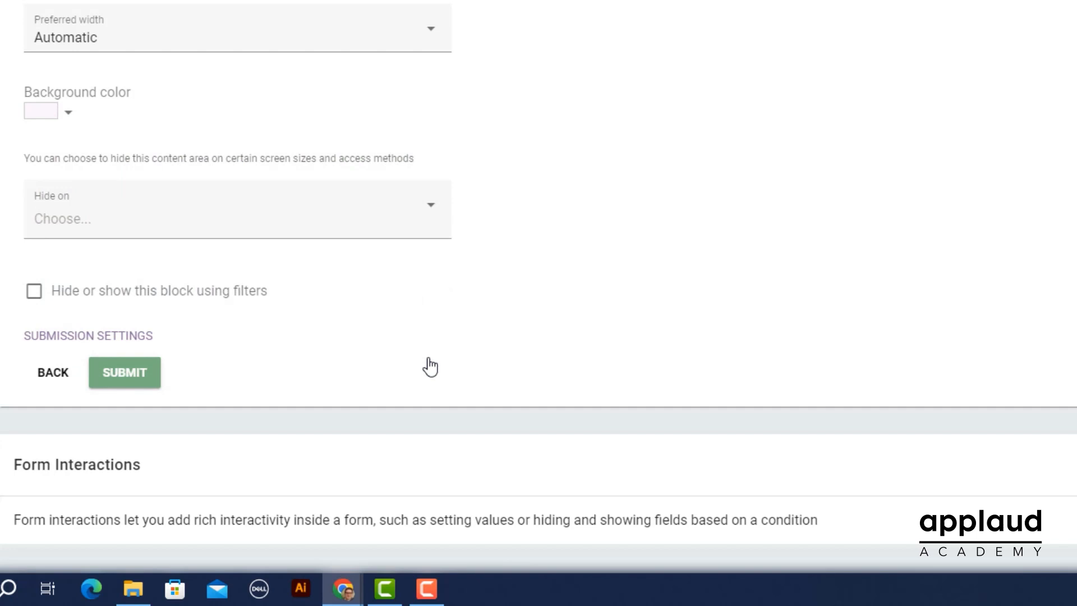
pyautogui.click(67, 111)
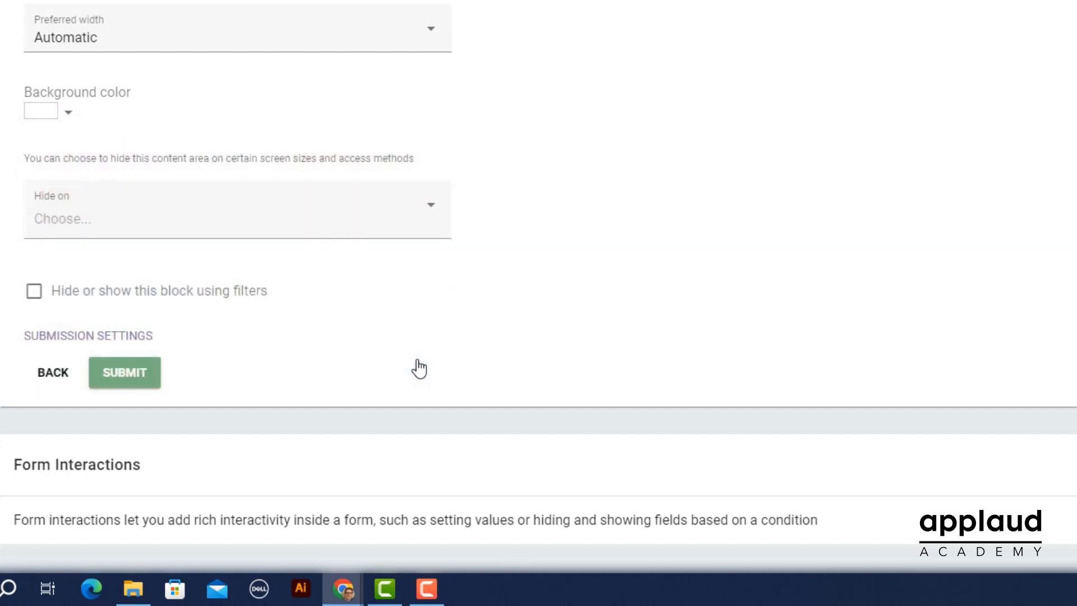
# Step: Hide the block on Small and Native screens and turn on filter-based hiding
pyautogui.click(237, 208)
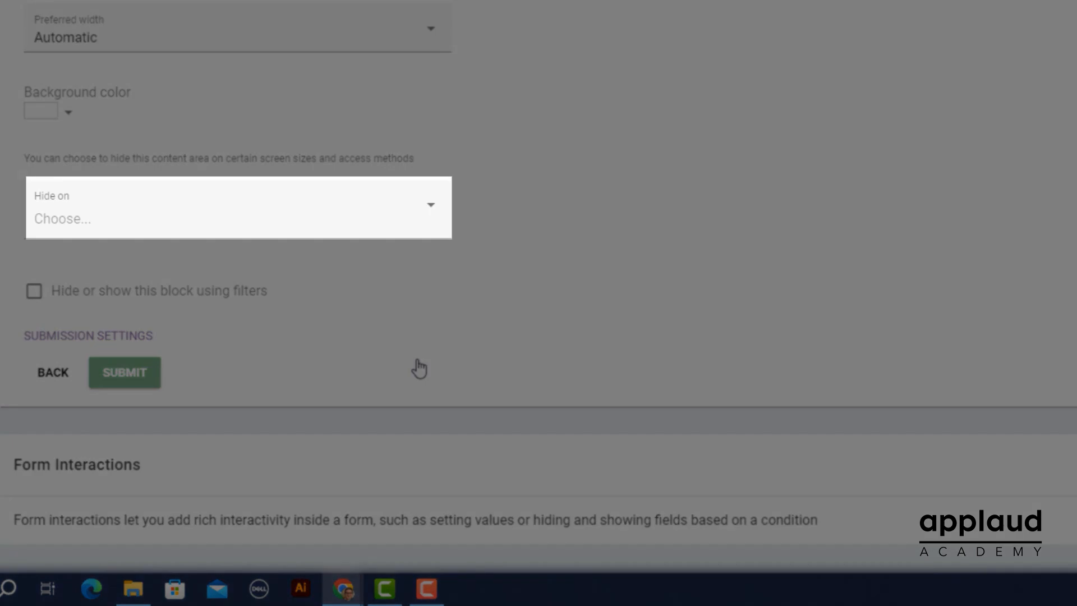
pyautogui.click(236, 206)
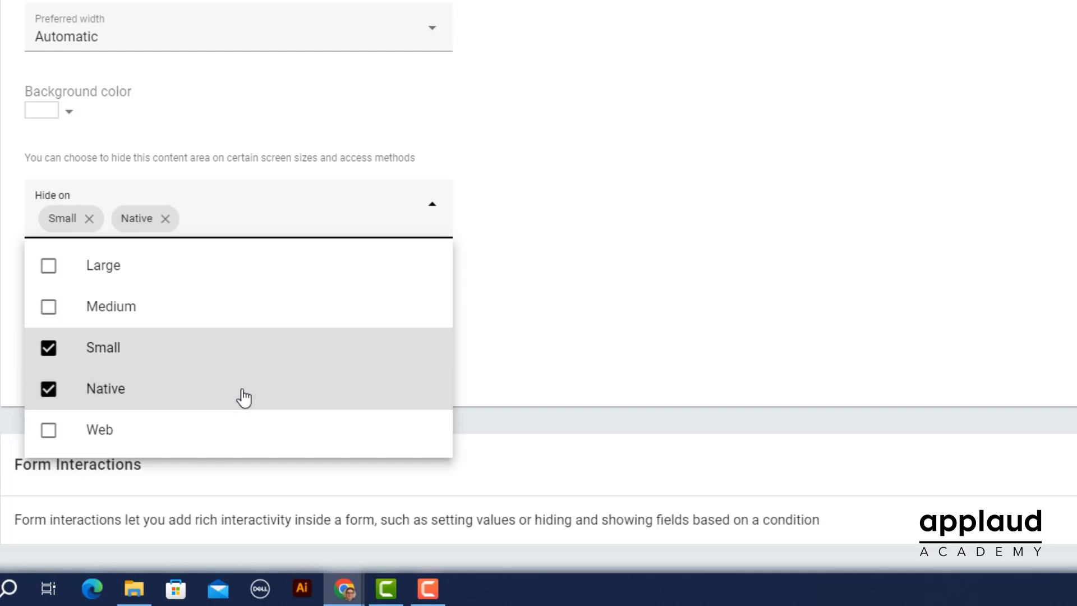
pyautogui.click(431, 203)
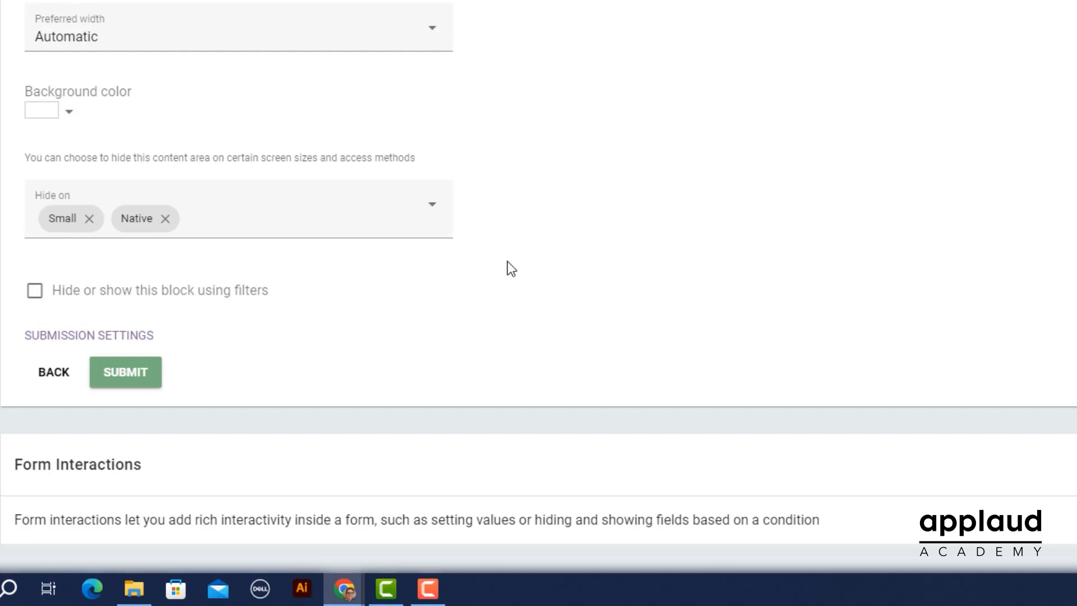
pyautogui.moveTo(509, 381)
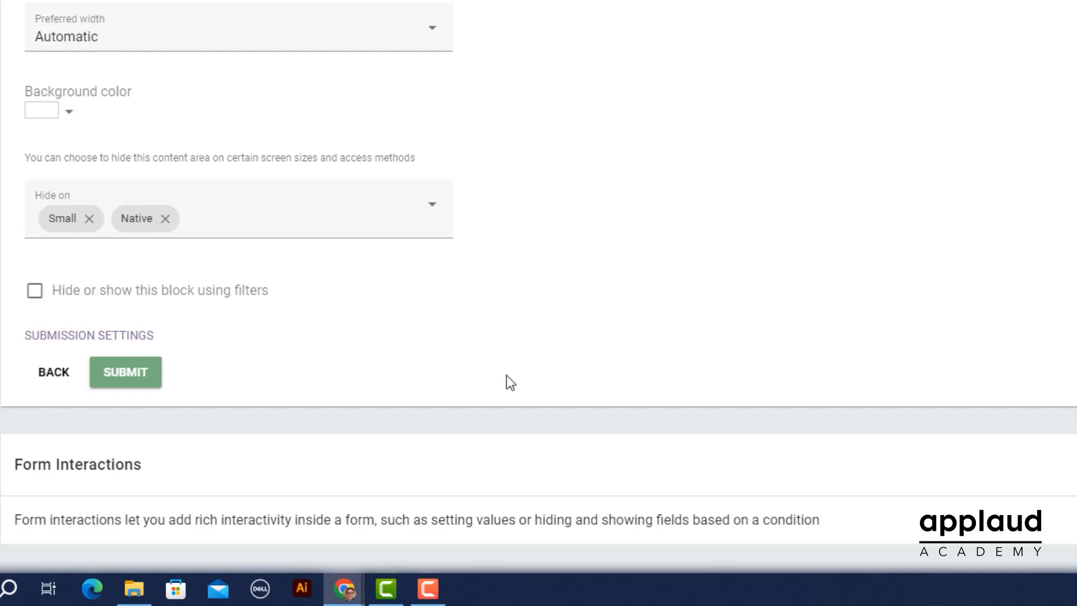
pyautogui.click(35, 289)
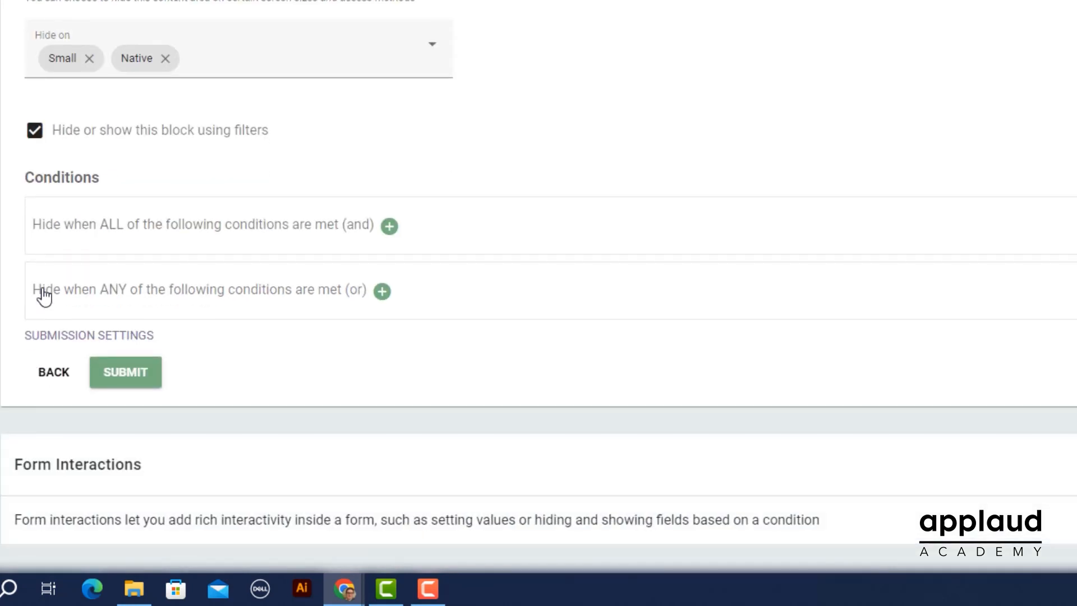
# Step: Add an ALL condition: User role contains any of 'Employee'
pyautogui.click(390, 226)
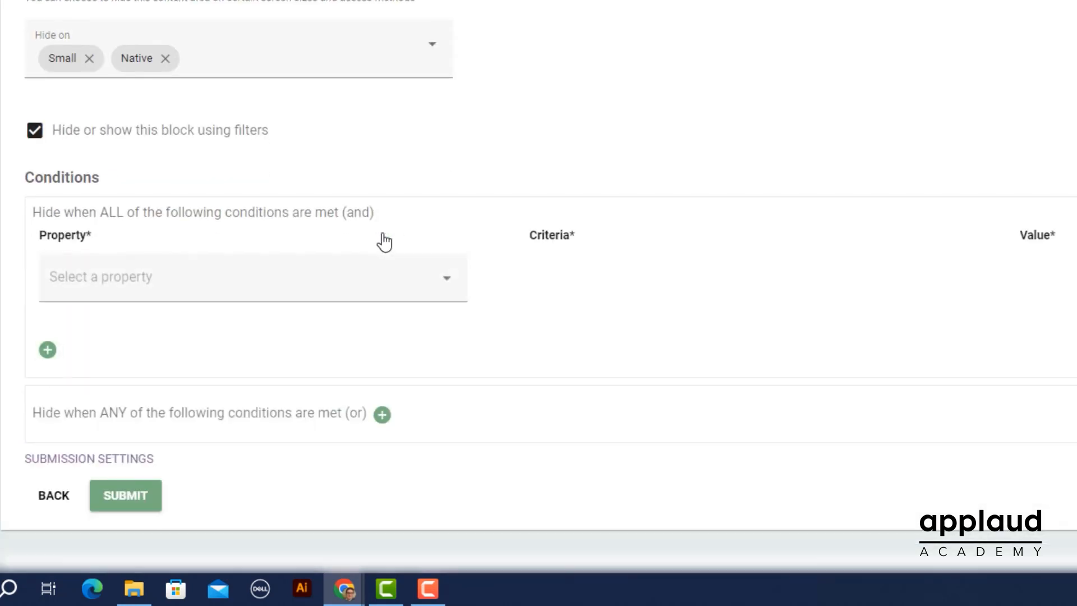
pyautogui.click(247, 277)
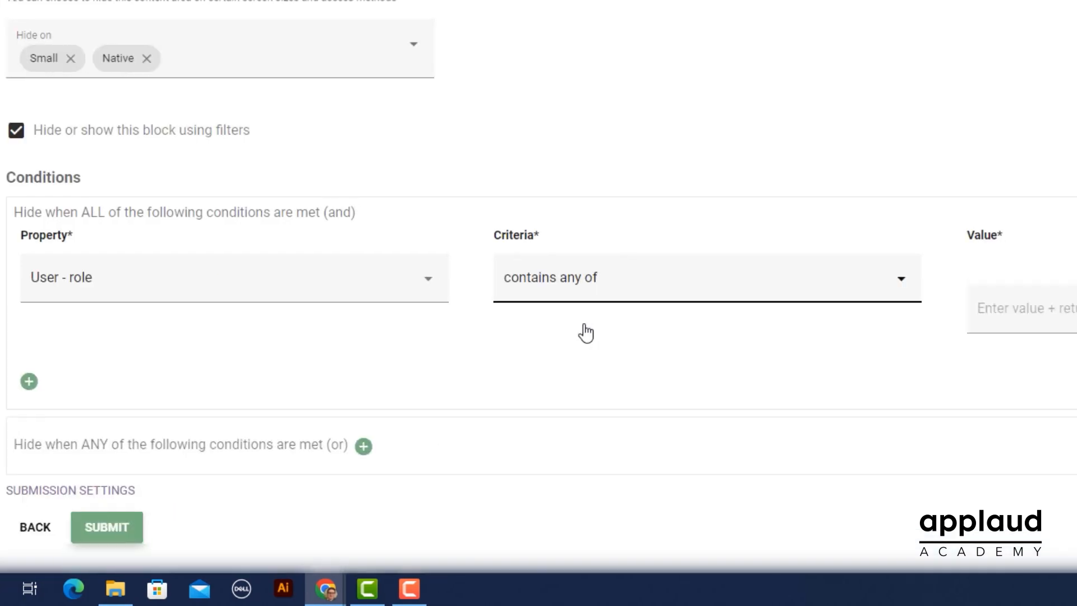
pyautogui.write('Employee')
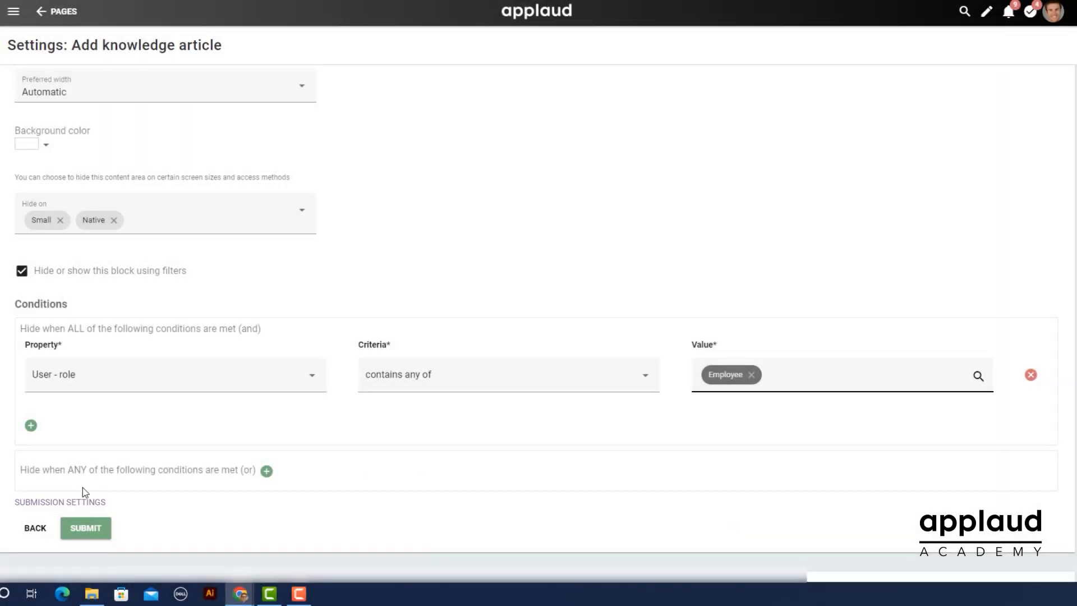
pyautogui.click(86, 528)
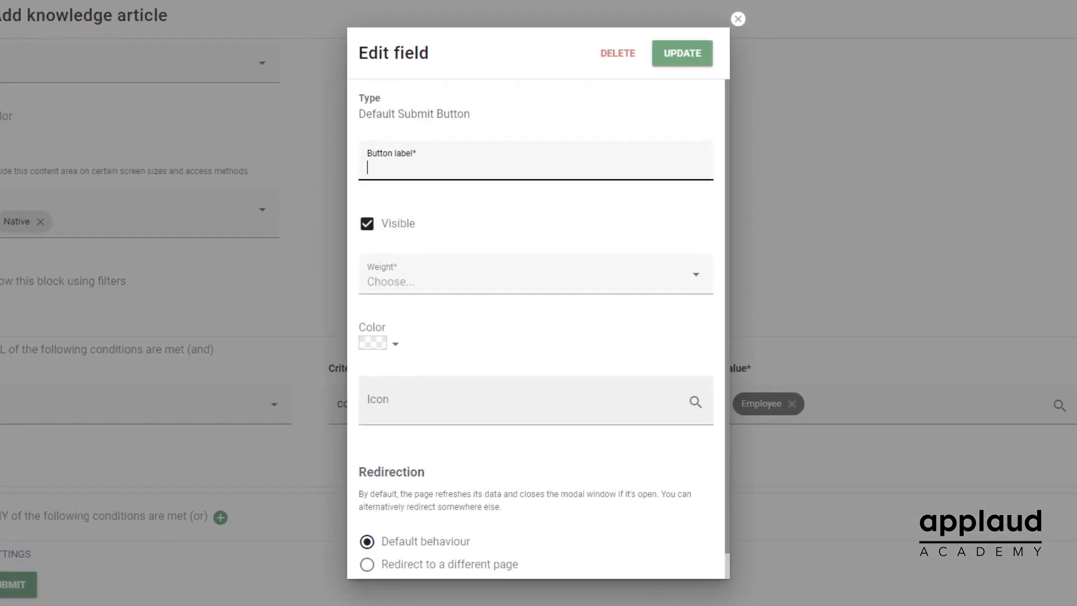
# Step: Leave the submit button settings unchanged and submit the block configuration
pyautogui.click(737, 19)
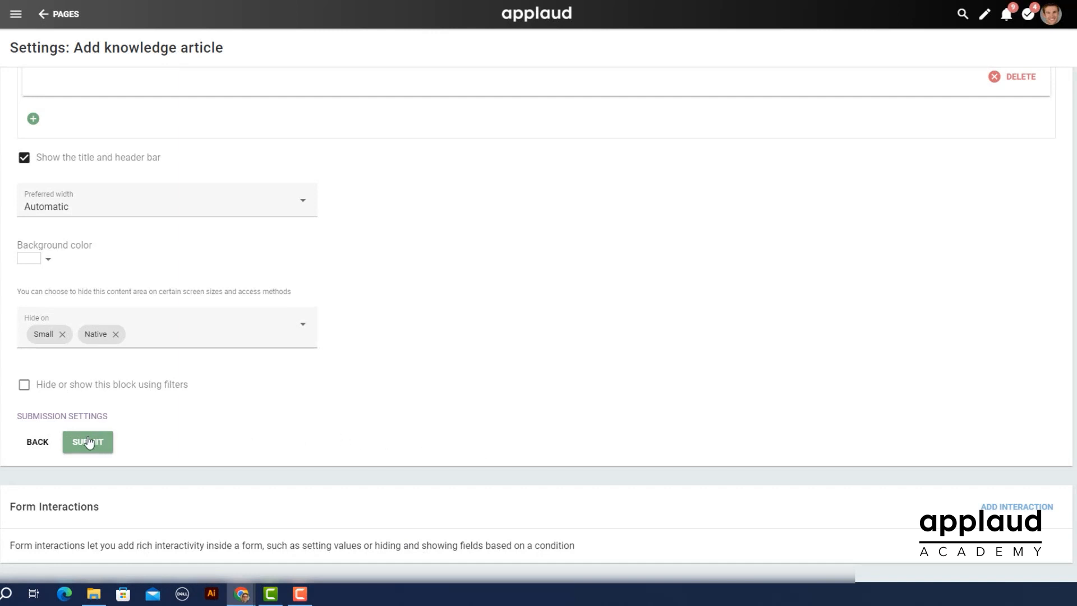
pyautogui.click(86, 442)
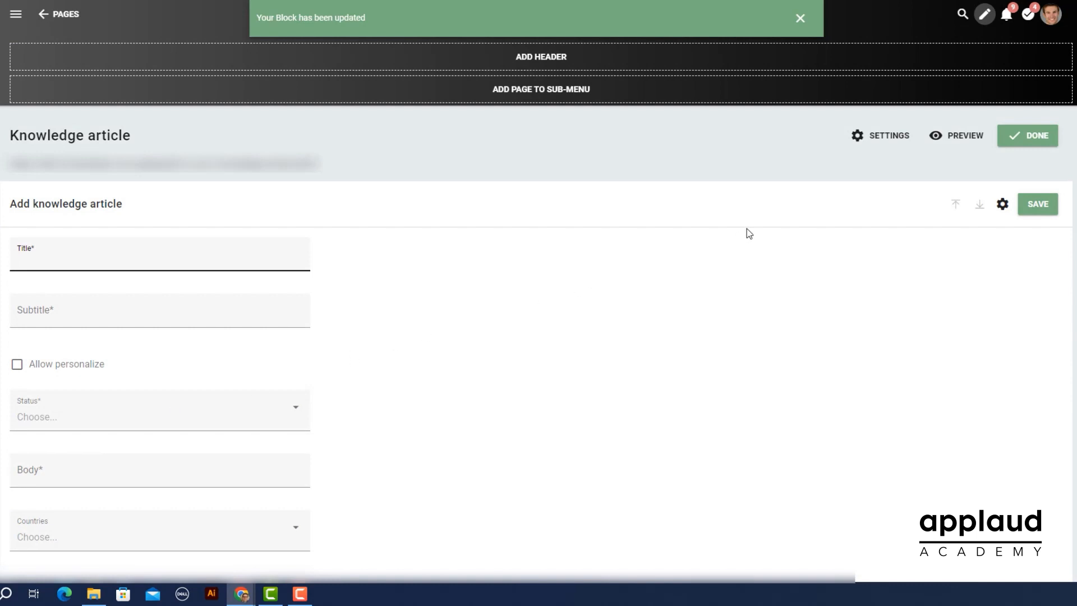
# Step: Finish editing the Knowledge article page with Done
pyautogui.click(1026, 136)
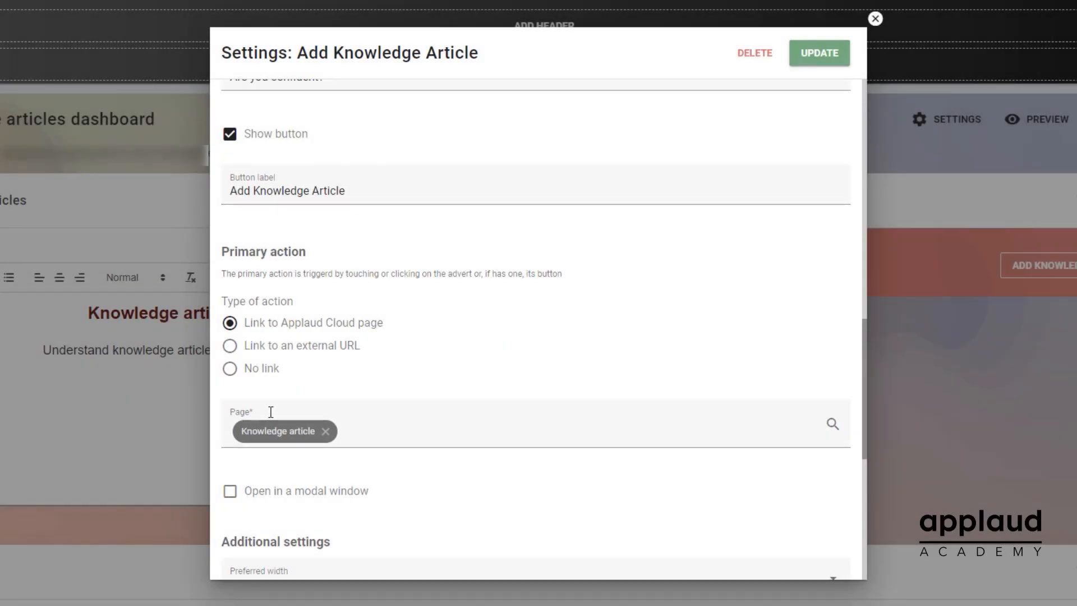
# Step: Enable 'Open in a modal window', update the button, and launch Add Knowledge Article from the dashboard
pyautogui.click(230, 490)
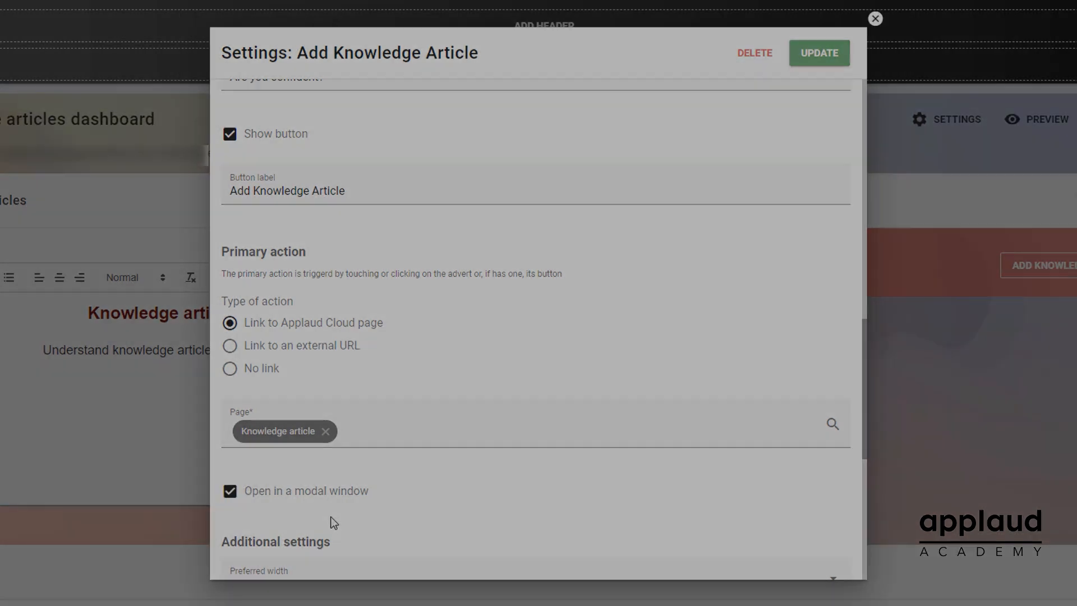
pyautogui.click(873, 19)
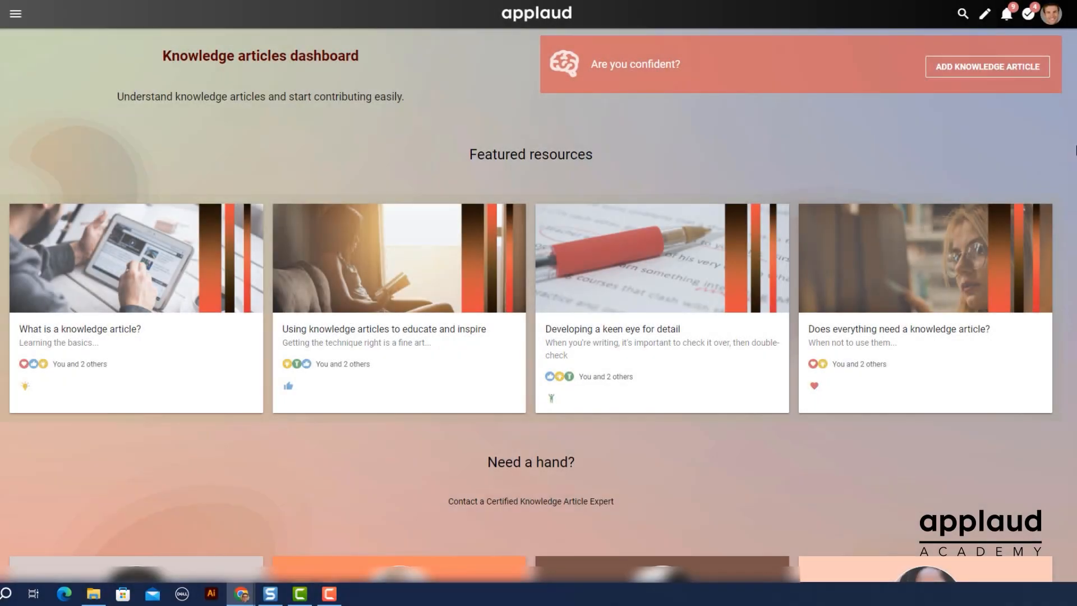
pyautogui.click(987, 67)
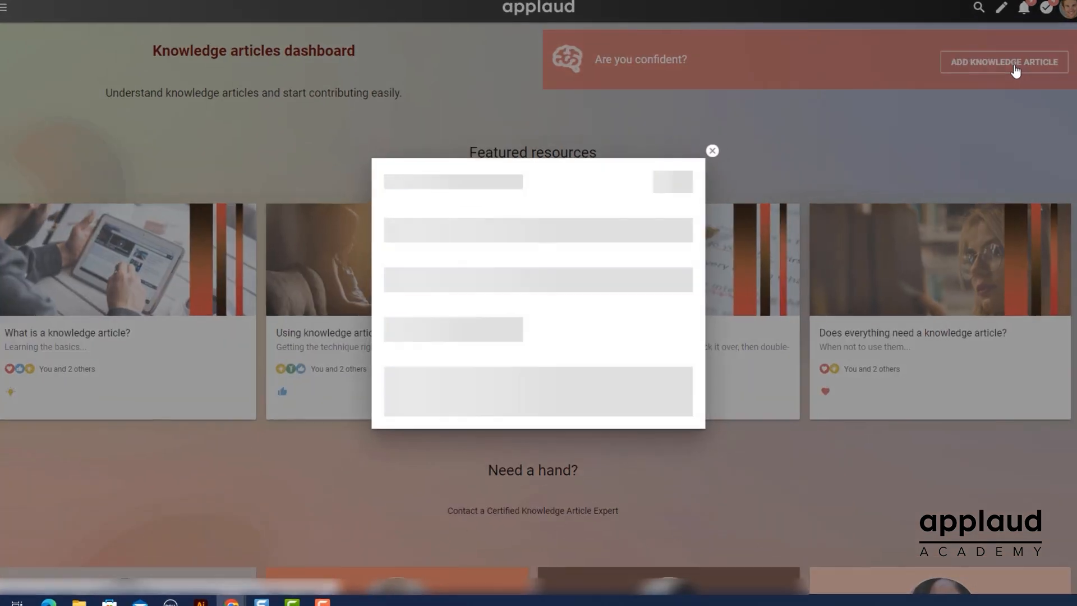